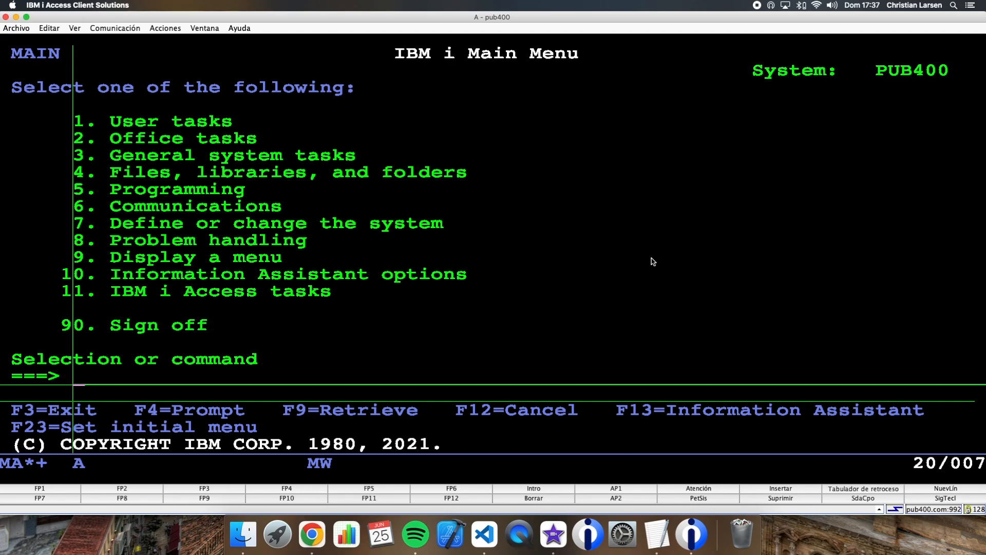
Open member test74.rpgle from the IBM i Object Browser in Visual Studio Code
{"action": "left_click", "coordinate": [483, 536]}
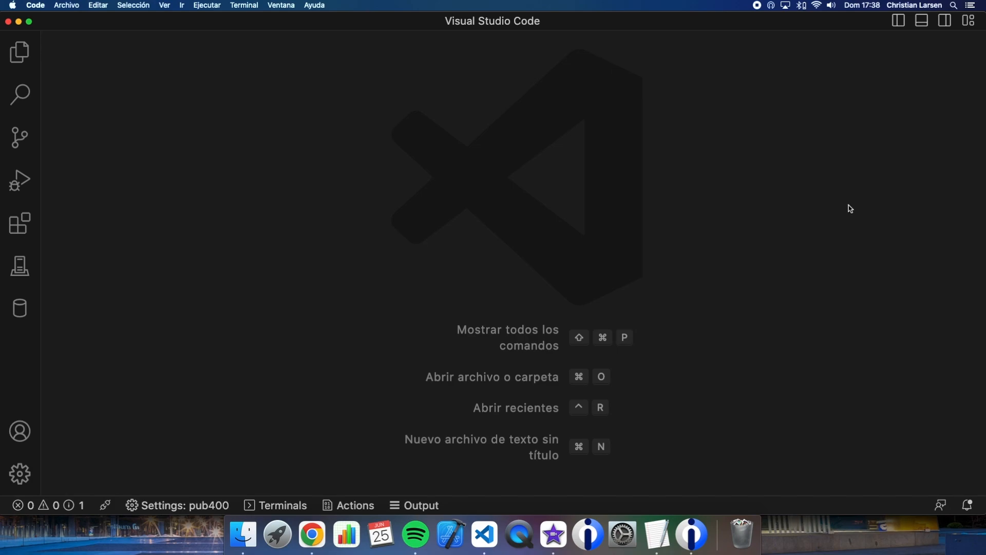
{"action": "left_click", "coordinate": [20, 267]}
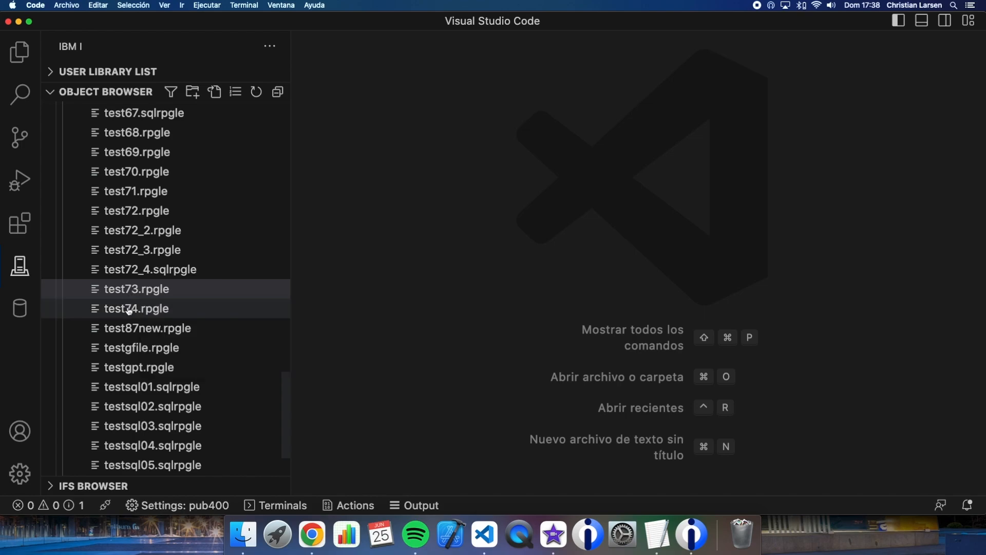
{"action": "left_click", "coordinate": [136, 309]}
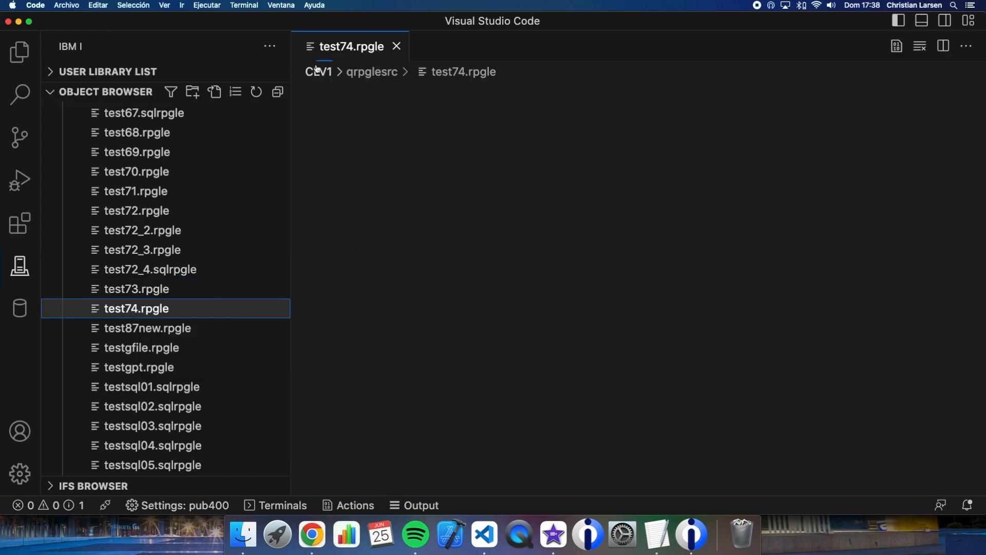
{"action": "left_click", "coordinate": [137, 309]}
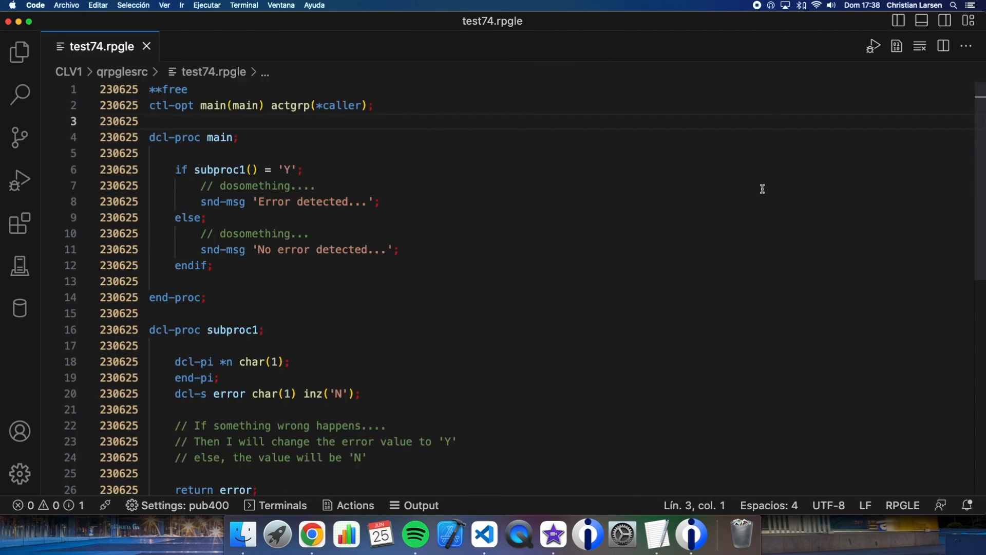
{"action": "left_click", "coordinate": [150, 121]}
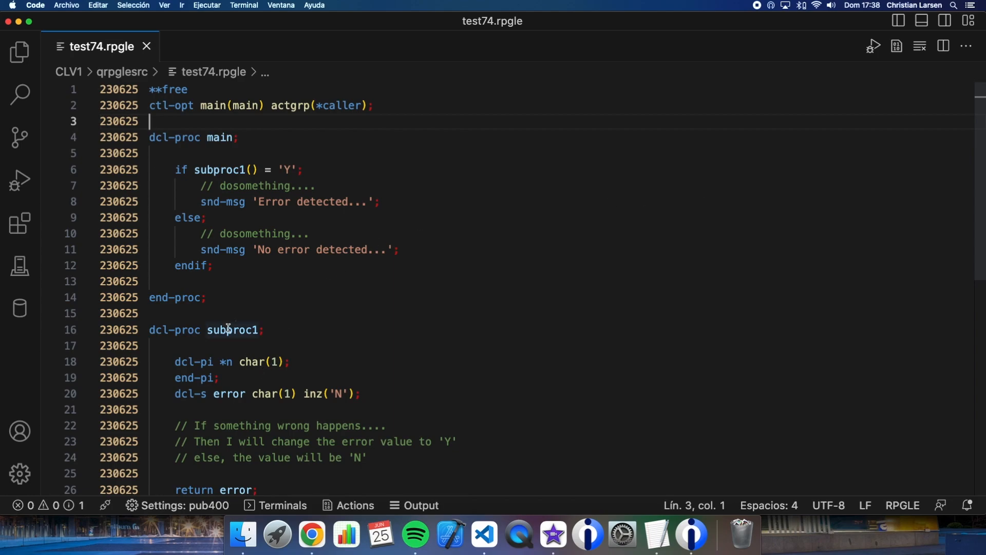
{"action": "scroll", "scroll_direction": "down", "scroll_amount": 3}
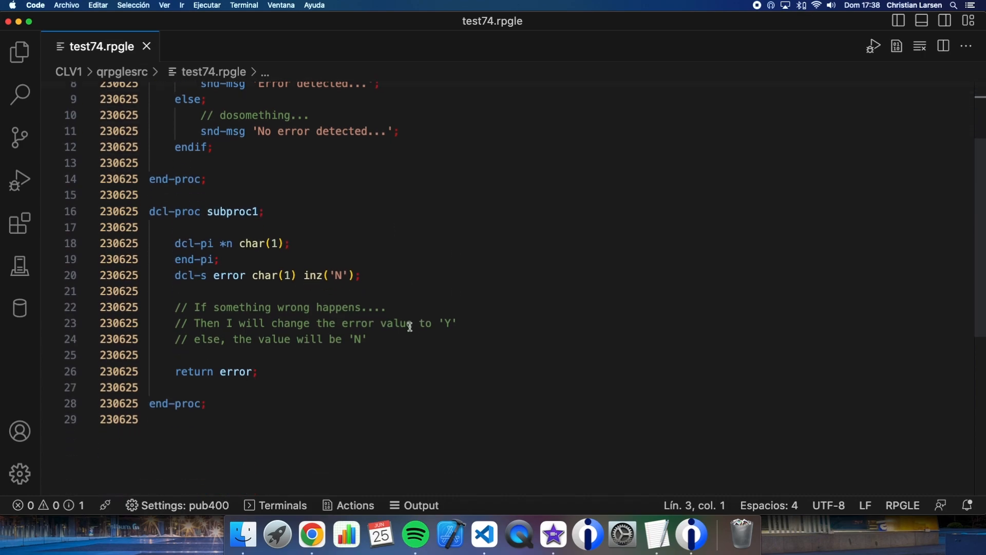
{"action": "scroll", "scroll_direction": "down", "scroll_amount": 3}
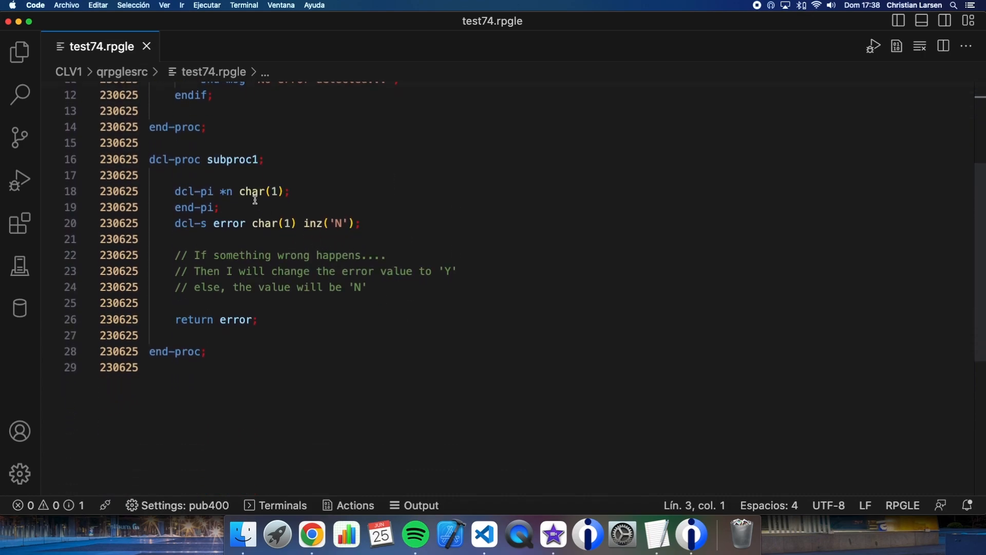
{"action": "mouse_move", "coordinate": [229, 271]}
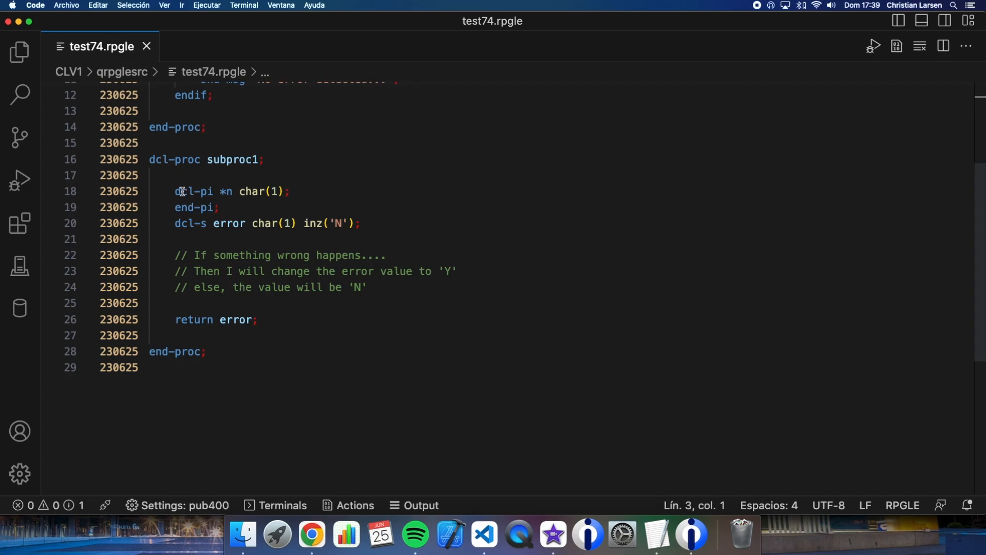
{"action": "left_click_drag", "start_coordinate": [174, 191], "coordinate": [220, 208]}
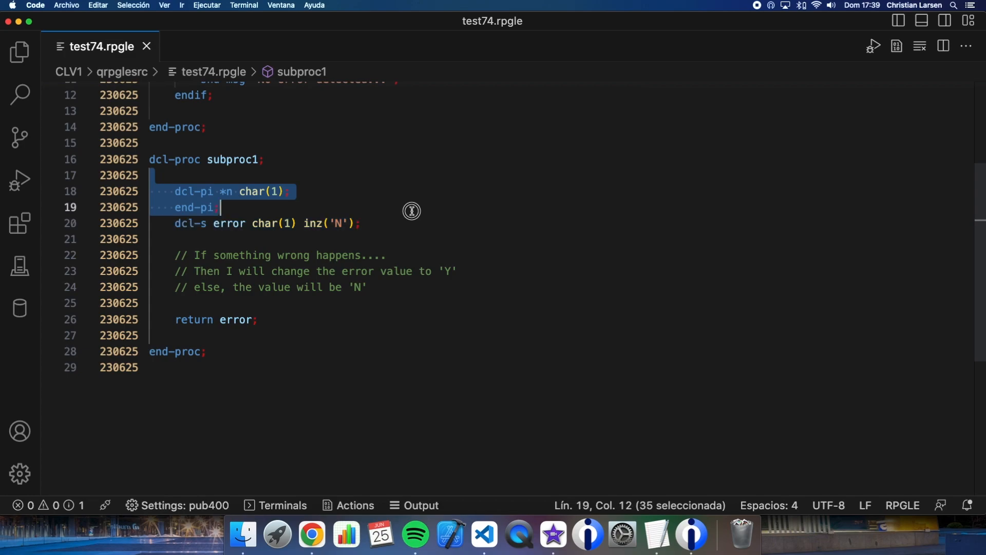
{"action": "mouse_move", "coordinate": [445, 256]}
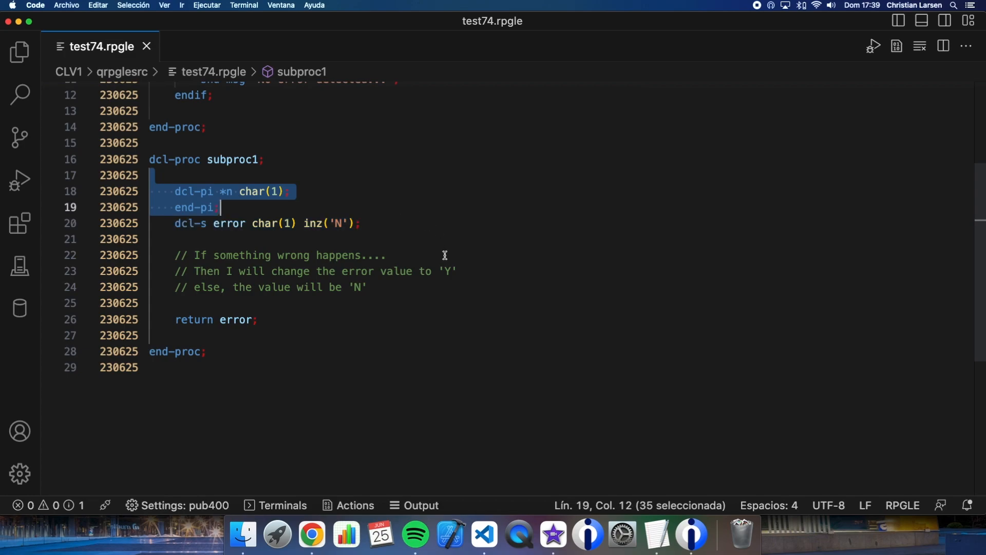
{"action": "mouse_move", "coordinate": [269, 203]}
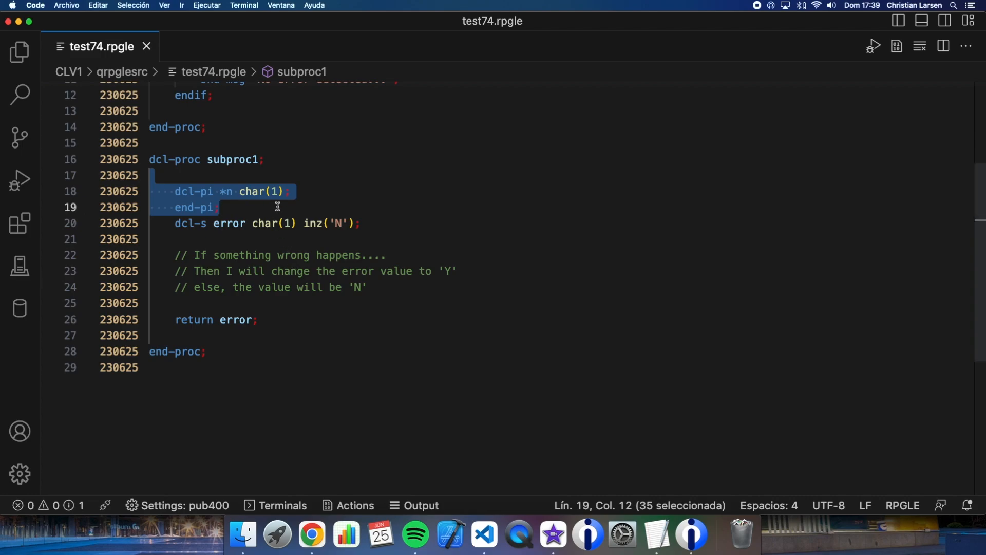
{"action": "mouse_move", "coordinate": [287, 202]}
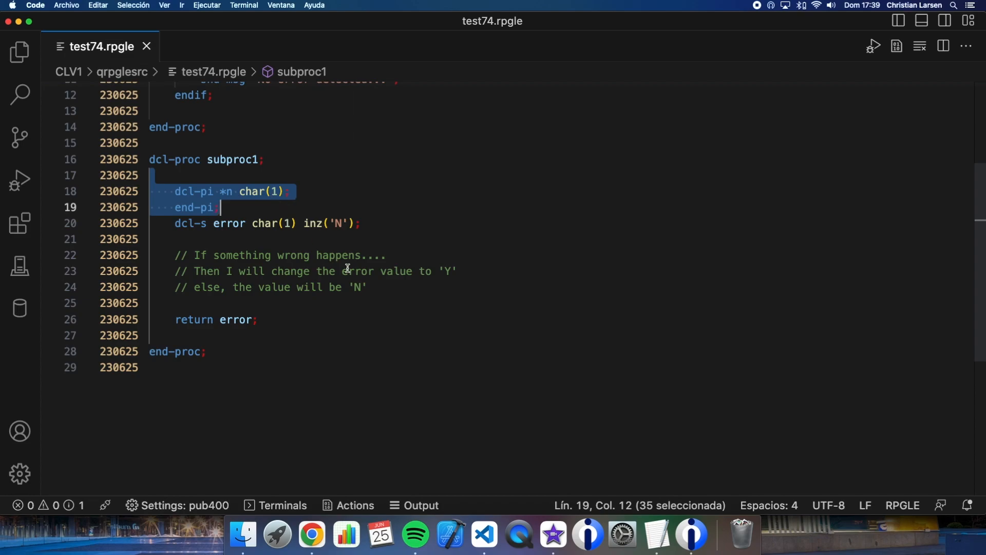
{"action": "mouse_move", "coordinate": [397, 268]}
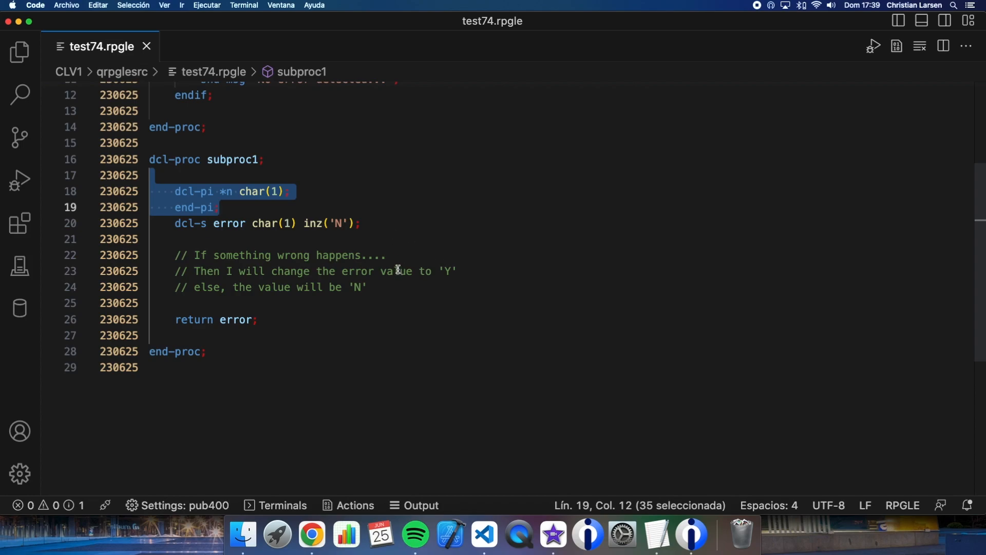
{"action": "left_click", "coordinate": [395, 271]}
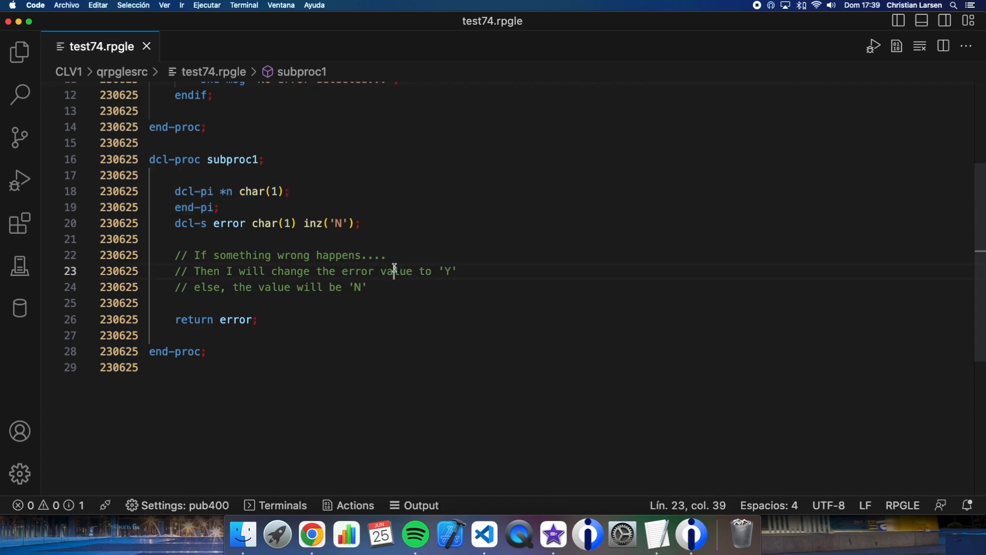
{"action": "double_click", "coordinate": [395, 272]}
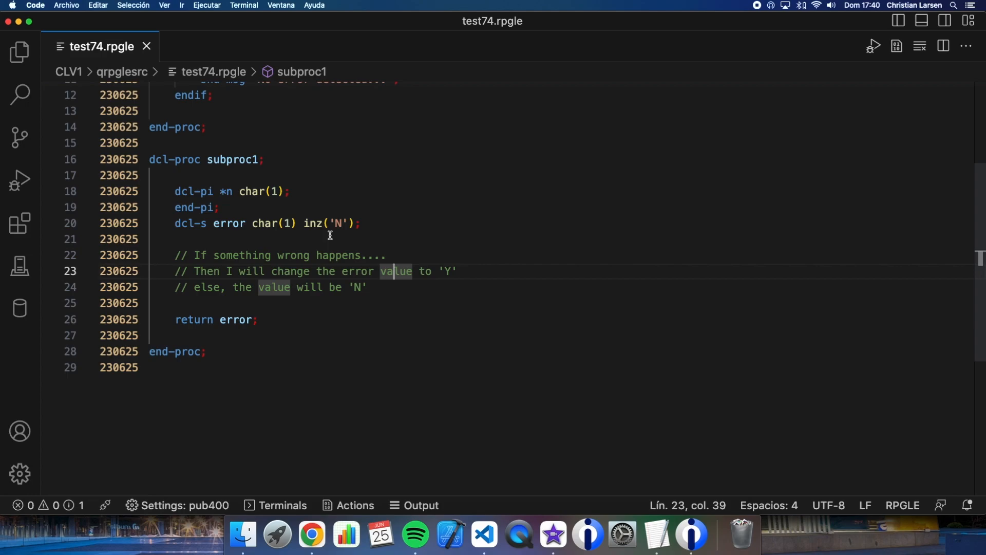
{"action": "mouse_move", "coordinate": [406, 238]}
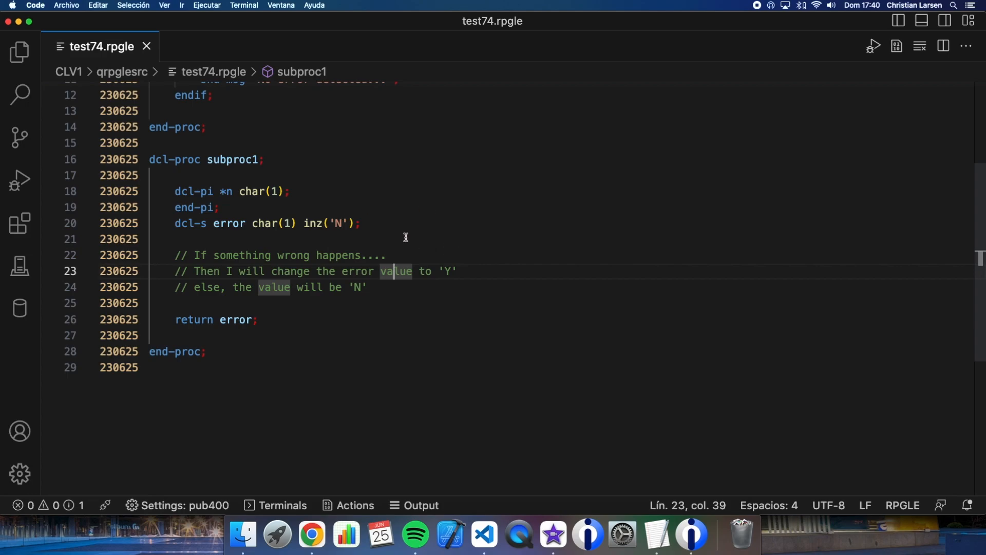
{"action": "mouse_move", "coordinate": [423, 178]}
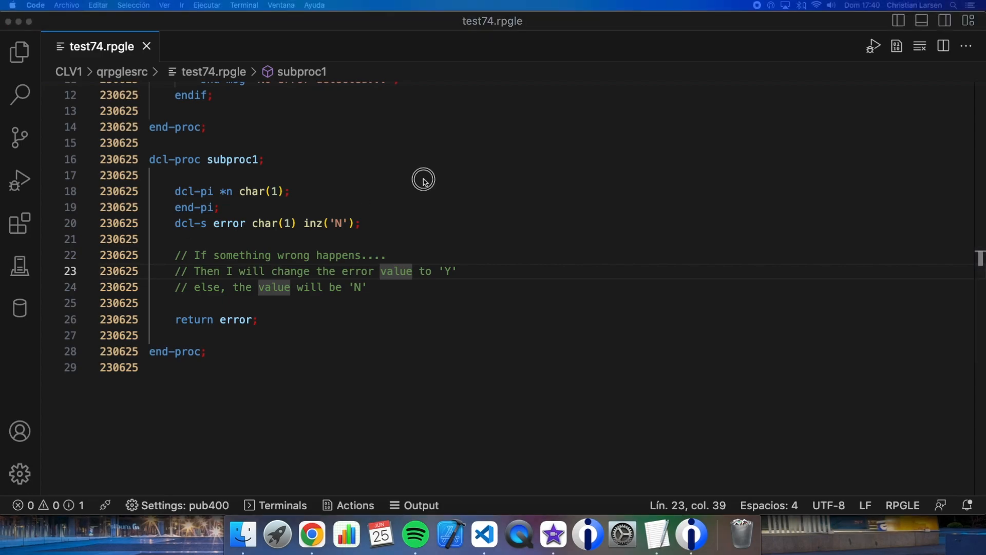
{"action": "scroll", "scroll_direction": "up", "scroll_amount": 3}
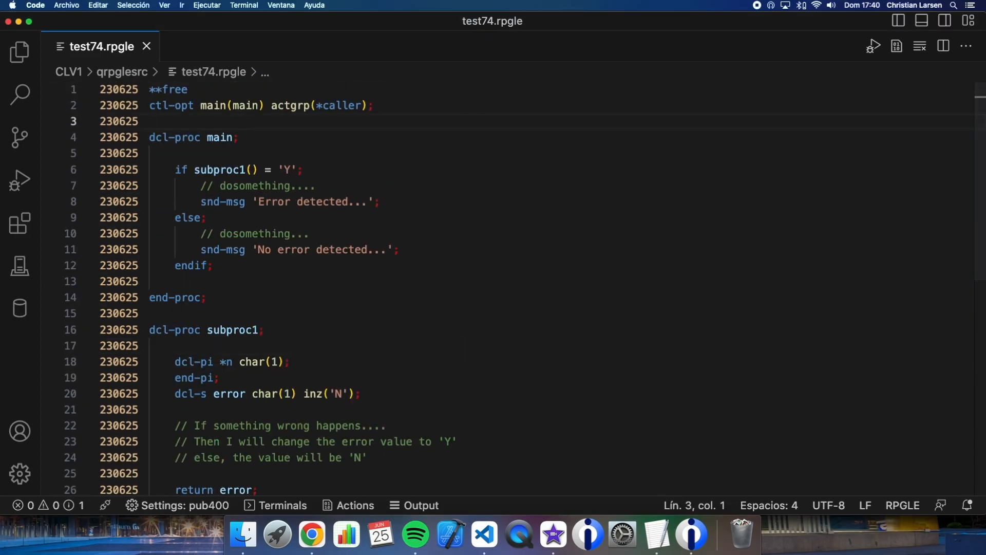
Add 'dcl-s error_t char(1) template;' on a new line above the main procedure
{"action": "key", "text": "enter"}
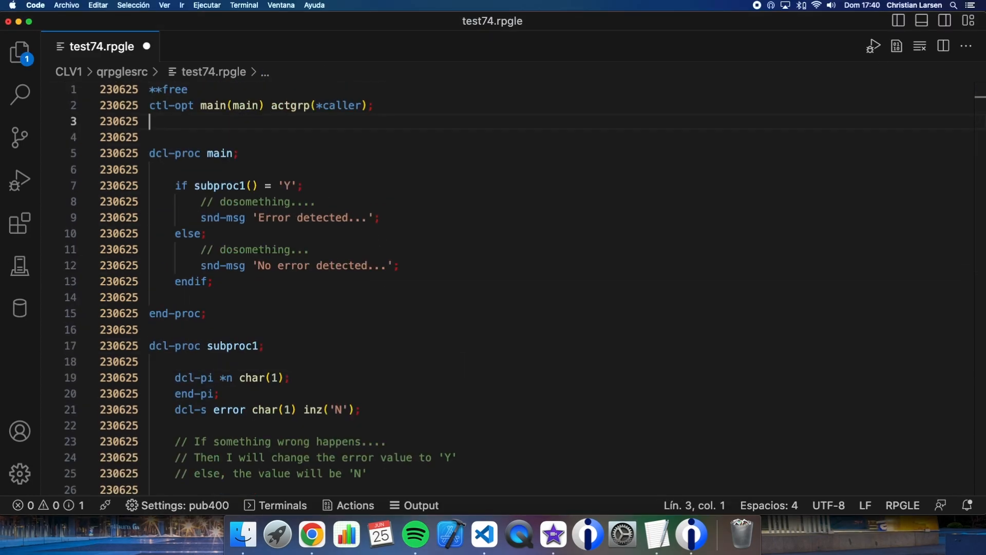
{"action": "type", "text": "dcl-s"}
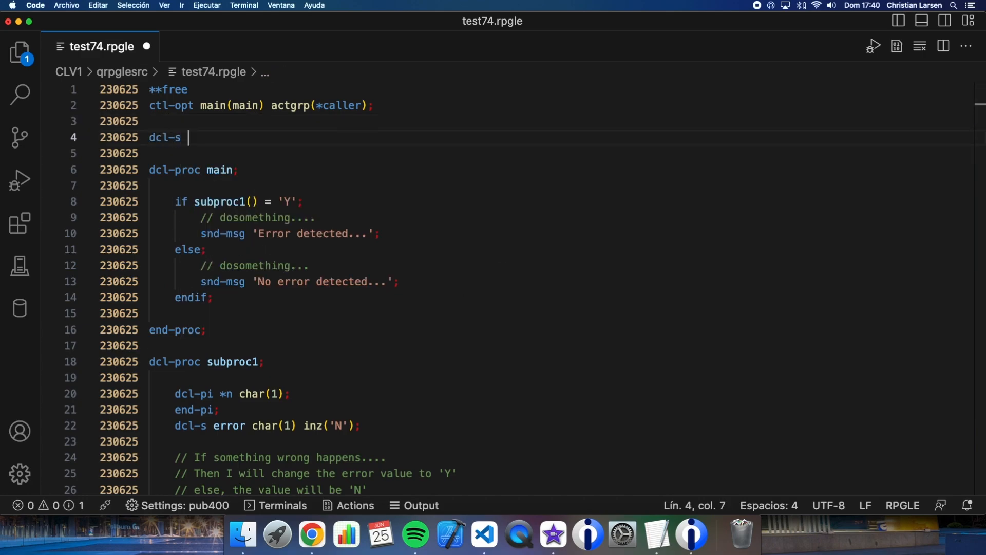
{"action": "type", "text": "error_t char(1"}
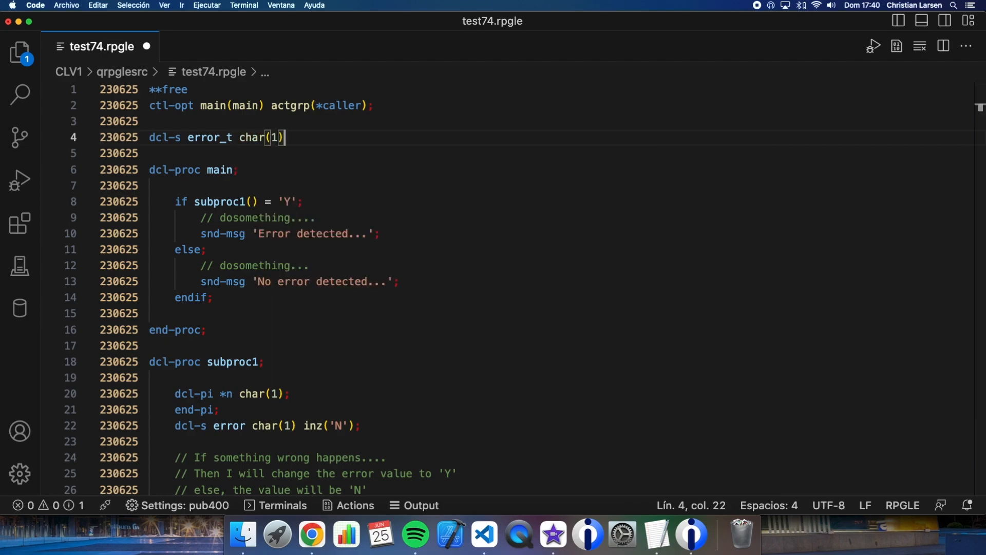
{"action": "type", "text": "templa"}
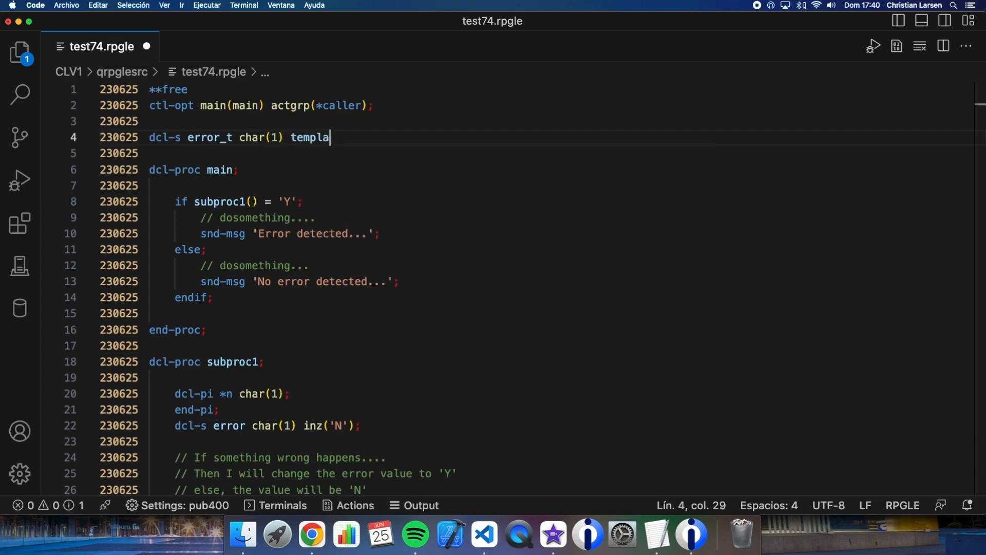
{"action": "type", "text": "te;"}
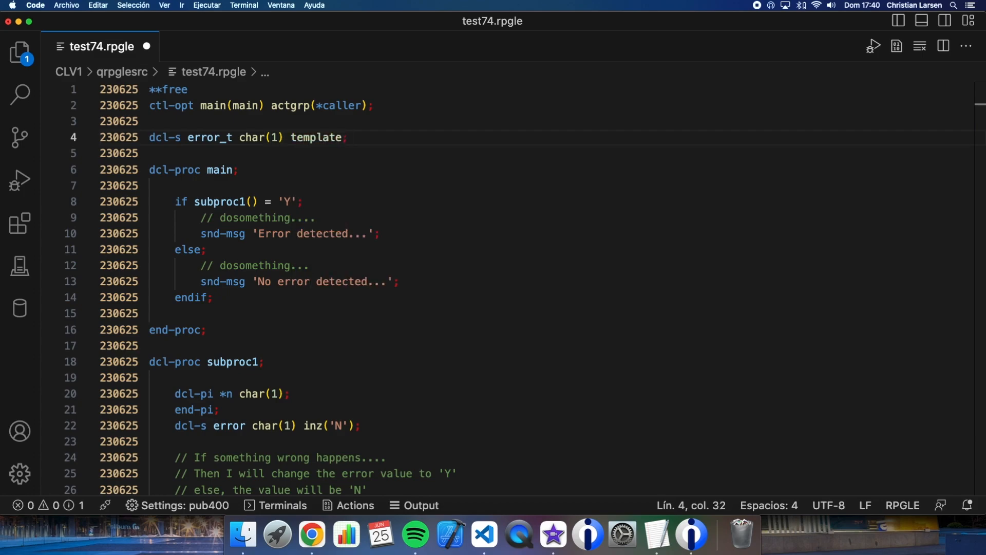
{"action": "mouse_move", "coordinate": [369, 254]}
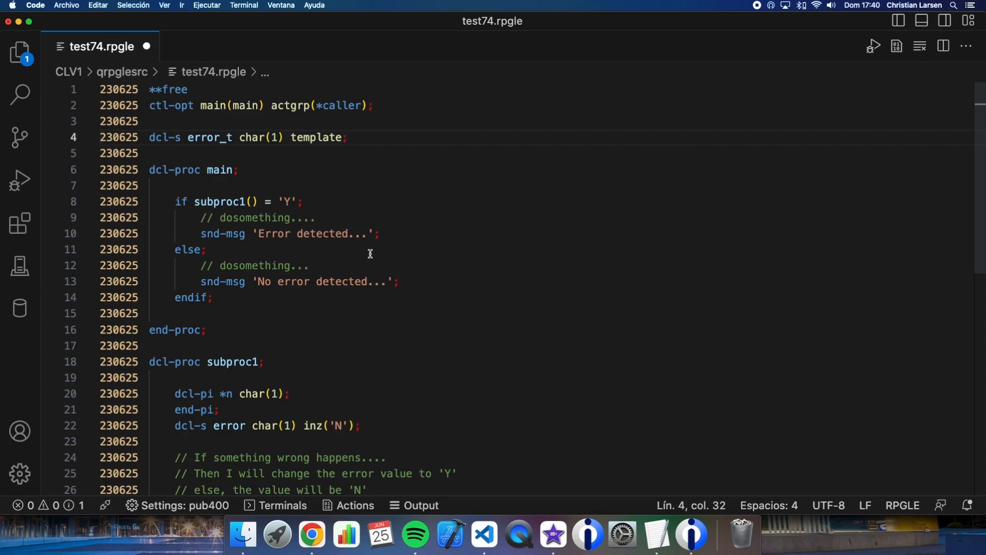
{"action": "scroll", "scroll_direction": "down", "scroll_amount": 3}
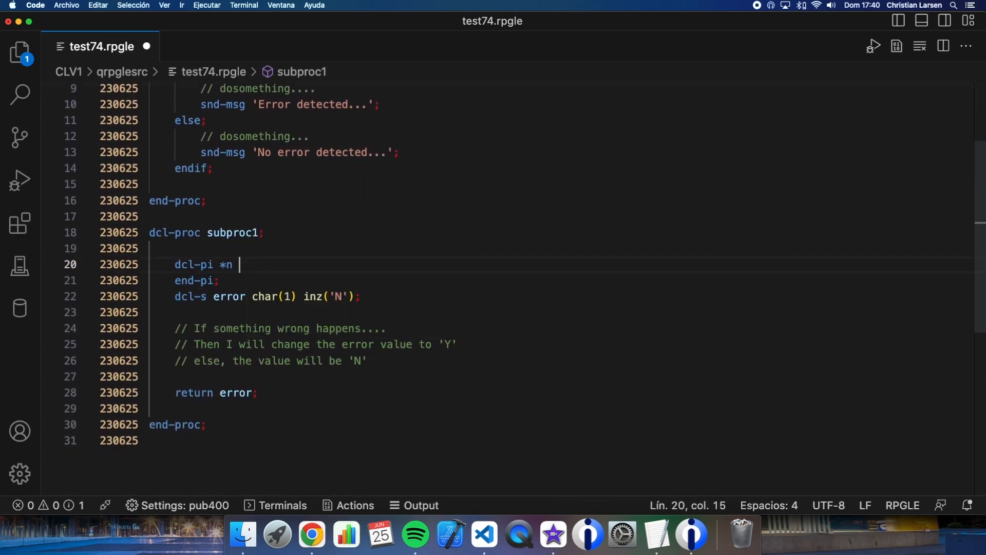
{"action": "type", "text": "like(error_t);"}
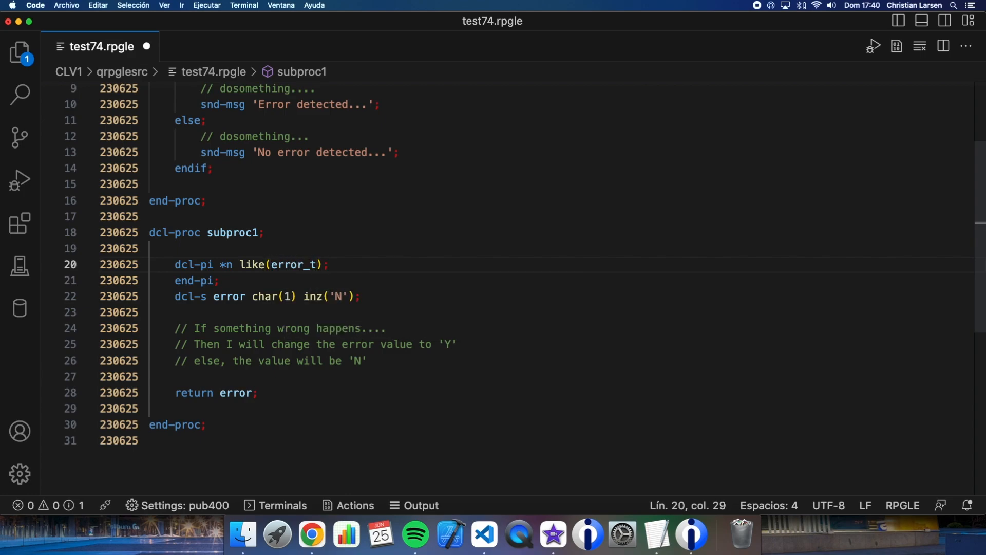
{"action": "left_click", "coordinate": [305, 296]}
{"action": "type", "text": "lik"}
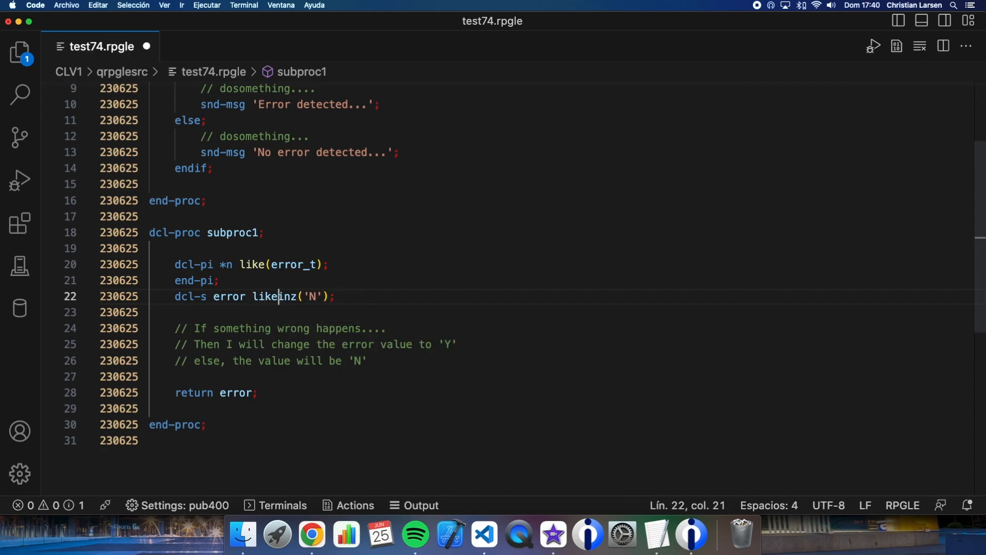
{"action": "type", "text": "error_t)"}
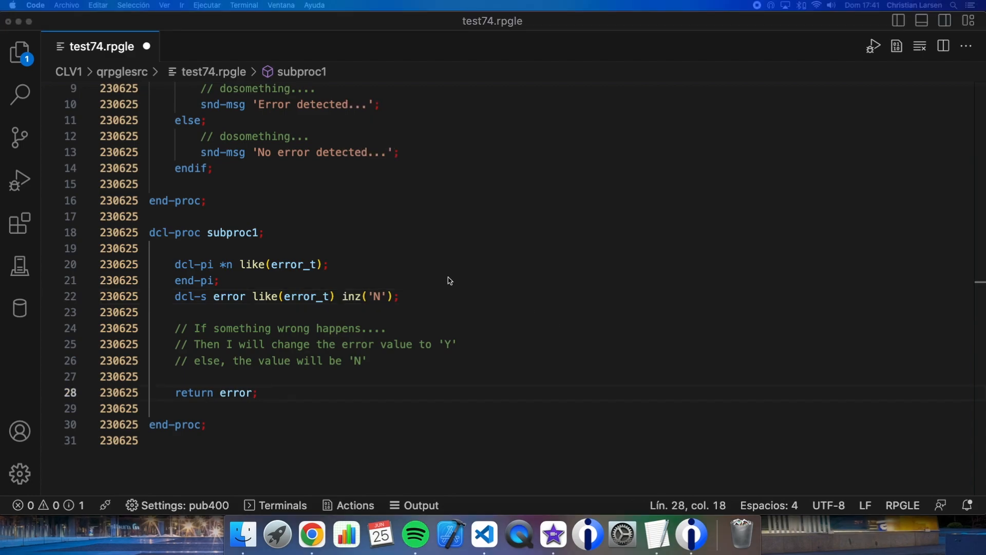
{"action": "mouse_move", "coordinate": [372, 307]}
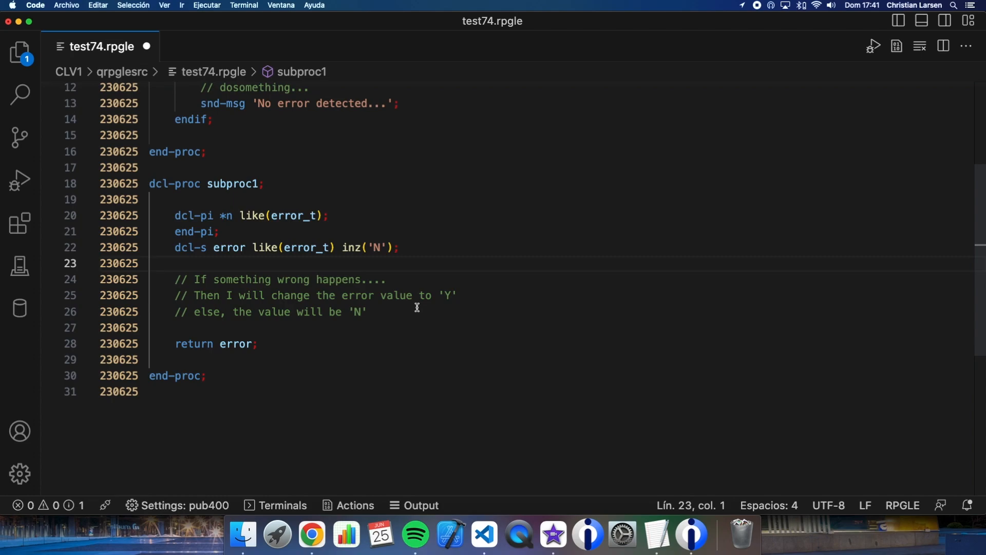
{"action": "mouse_move", "coordinate": [411, 317]}
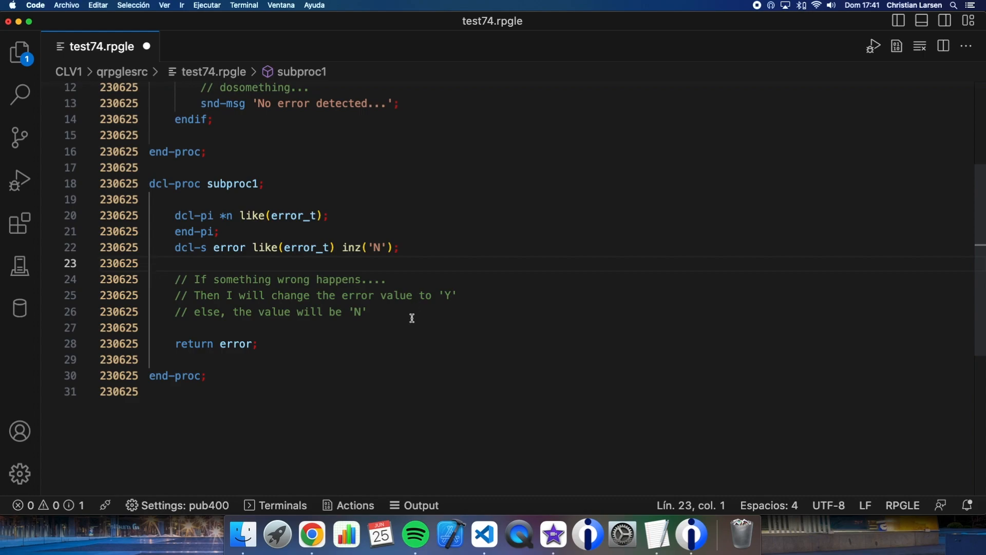
{"action": "scroll", "scroll_direction": "up", "scroll_amount": 3}
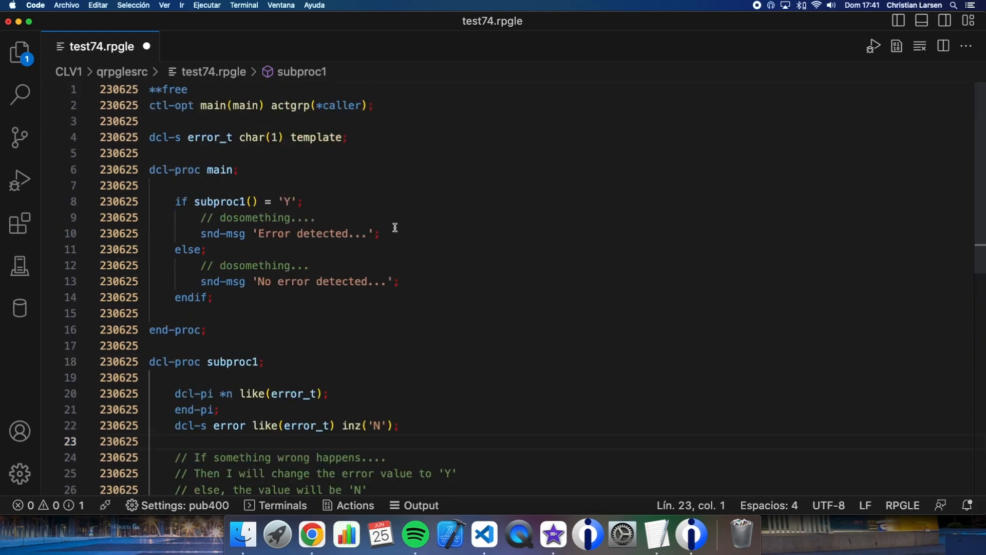
Start a 'dcl-ds othererror_t template;' data structure below error_t
{"action": "type", "text": "dcl-ds"}
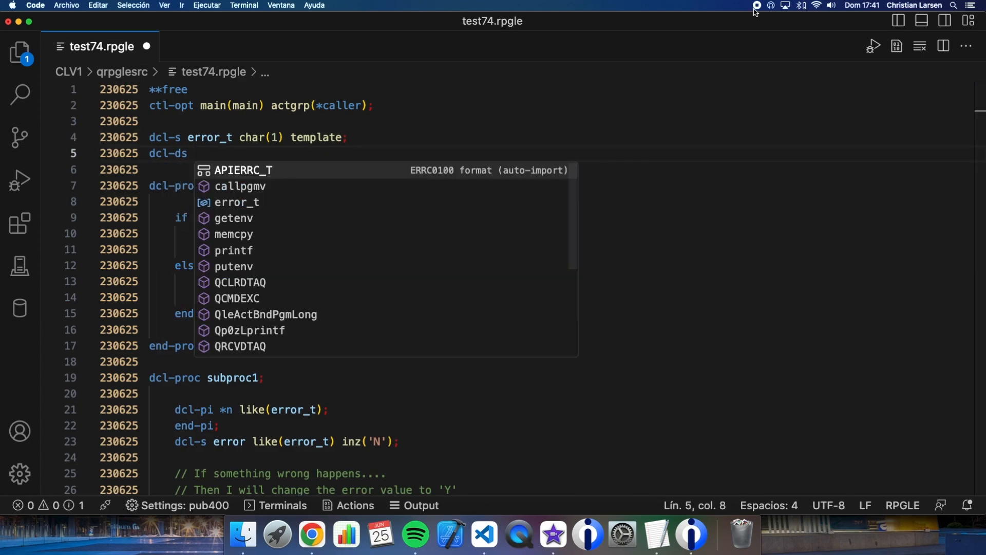
{"action": "key", "text": "Escape"}
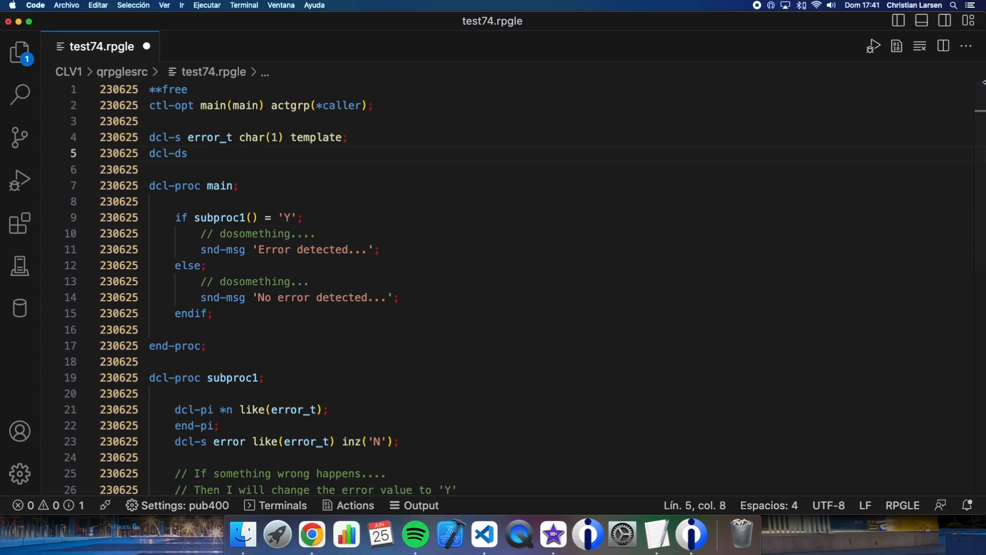
{"action": "type", "text": "othererror"}
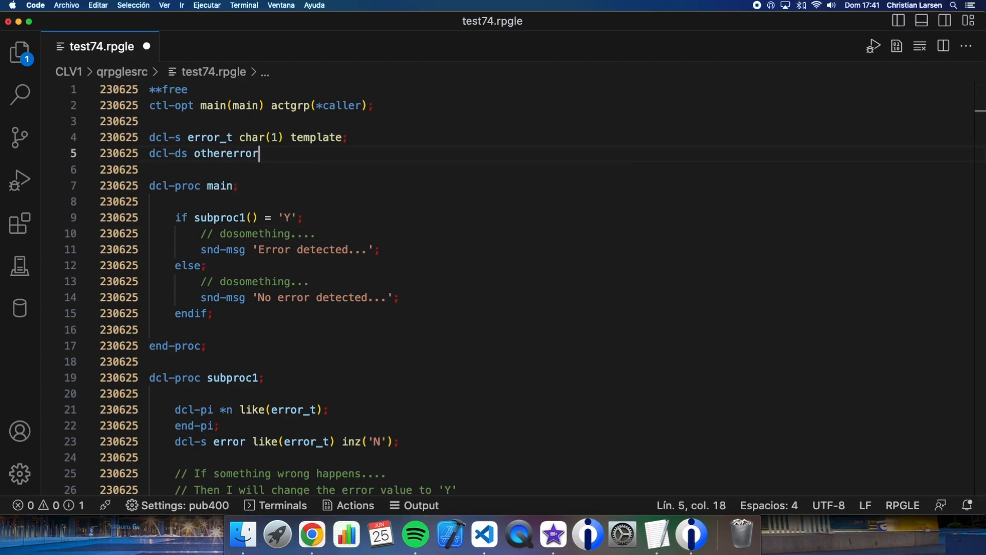
{"action": "type", "text": "_t template;"}
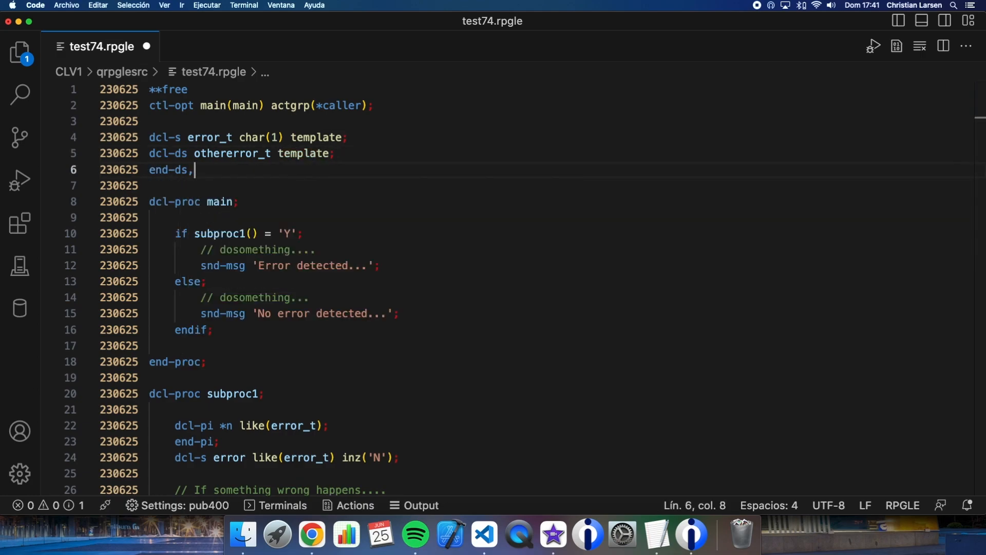
{"action": "key", "text": "Backspace"}
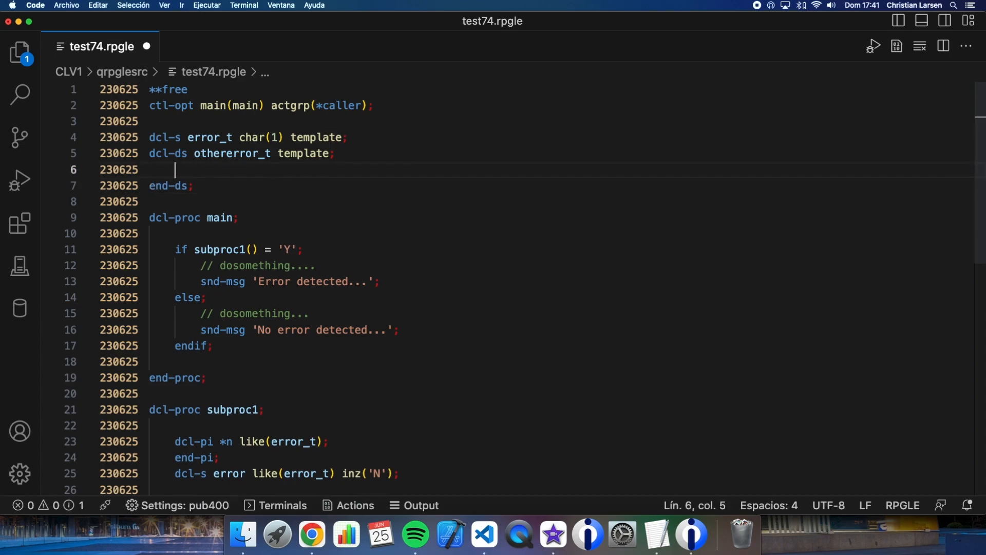
{"action": "type", "text": "do"}
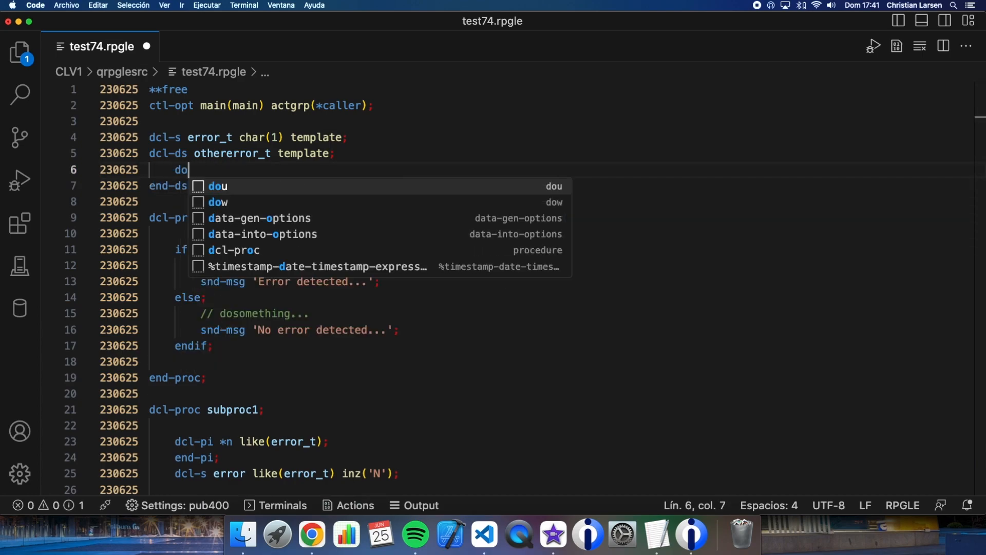
Add subfields 'code zoned(2) inz;' and 'text varchar(50) inz;' to othererror_t
{"action": "type", "text": "code zon"}
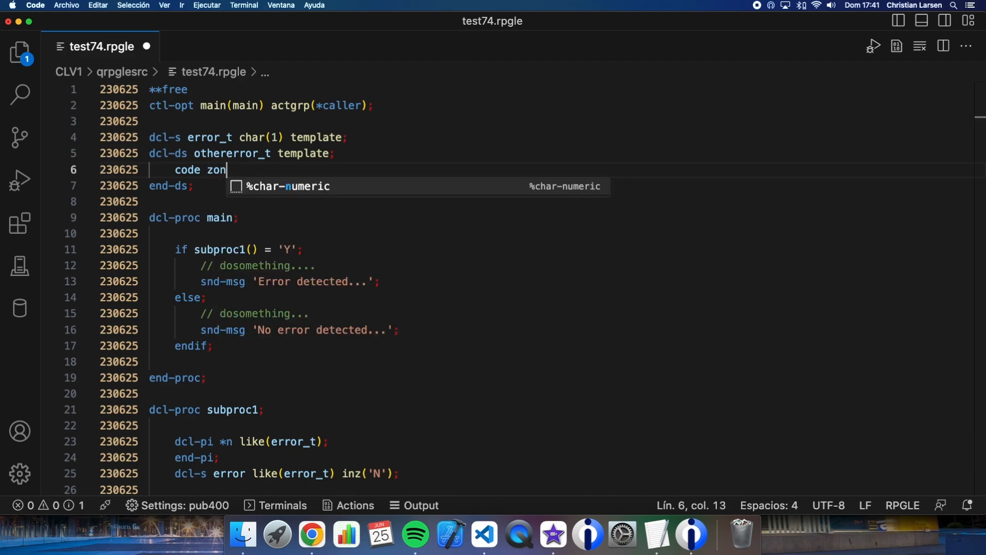
{"action": "type", "text": "ed(2) i"}
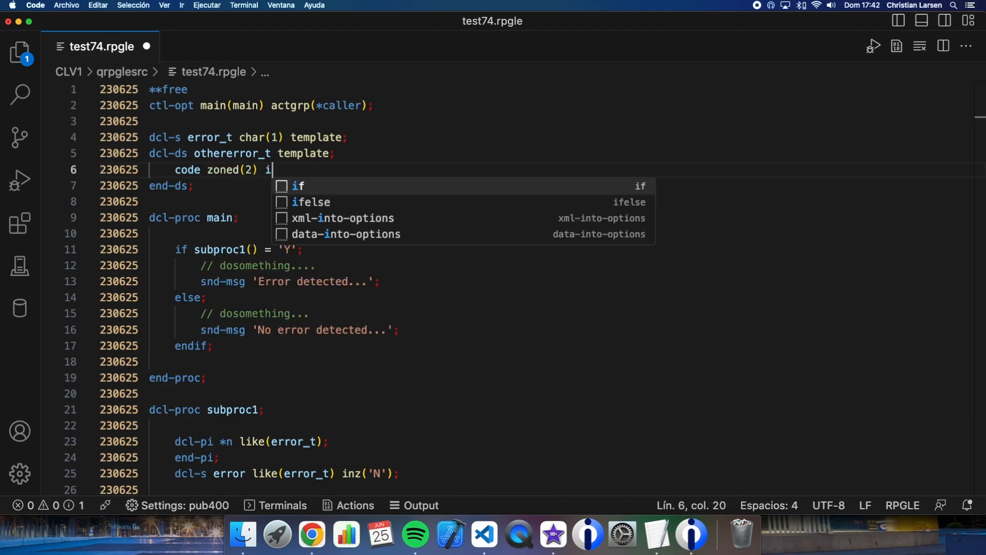
{"action": "key", "text": "Enter"}
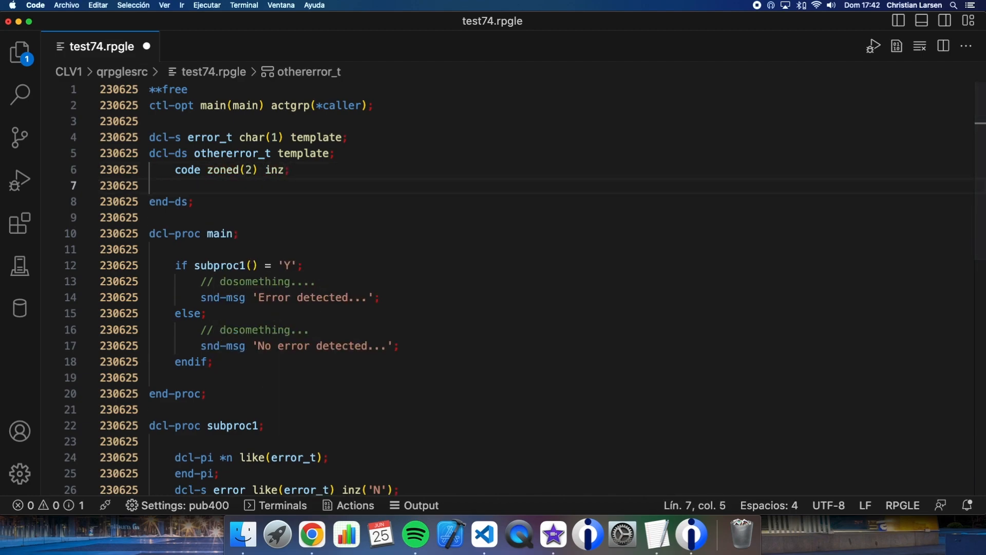
{"action": "type", "text": "text"}
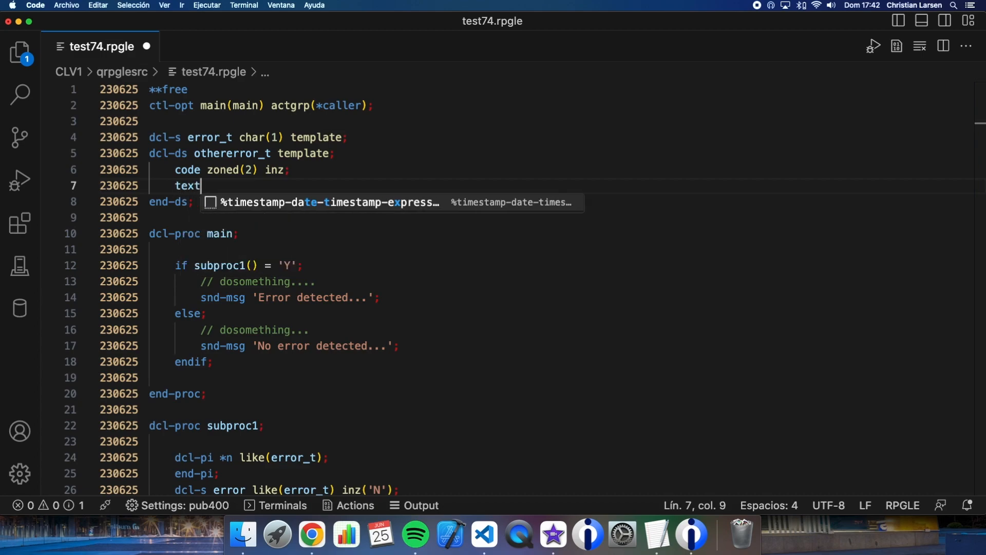
{"action": "type", "text": "varchar("}
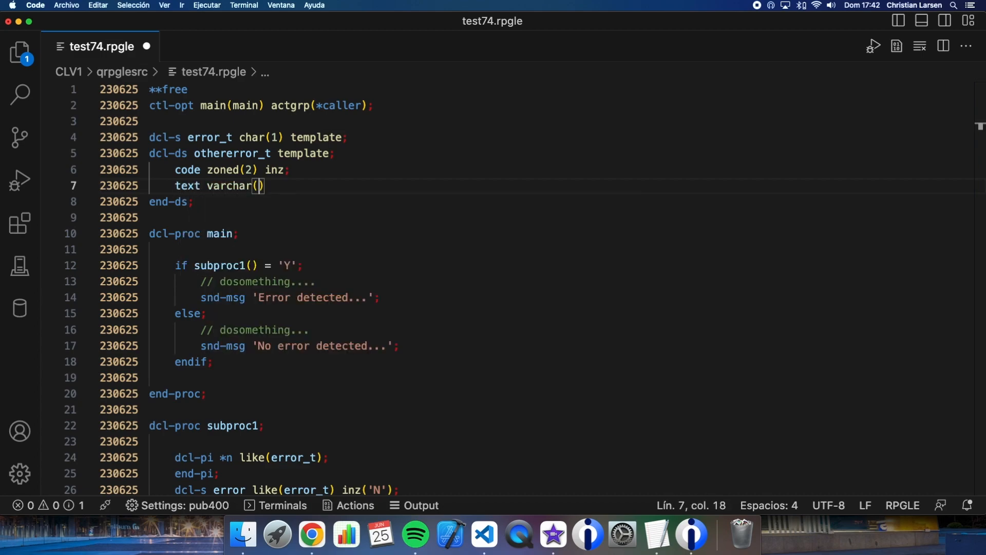
{"action": "type", "text": "5"}
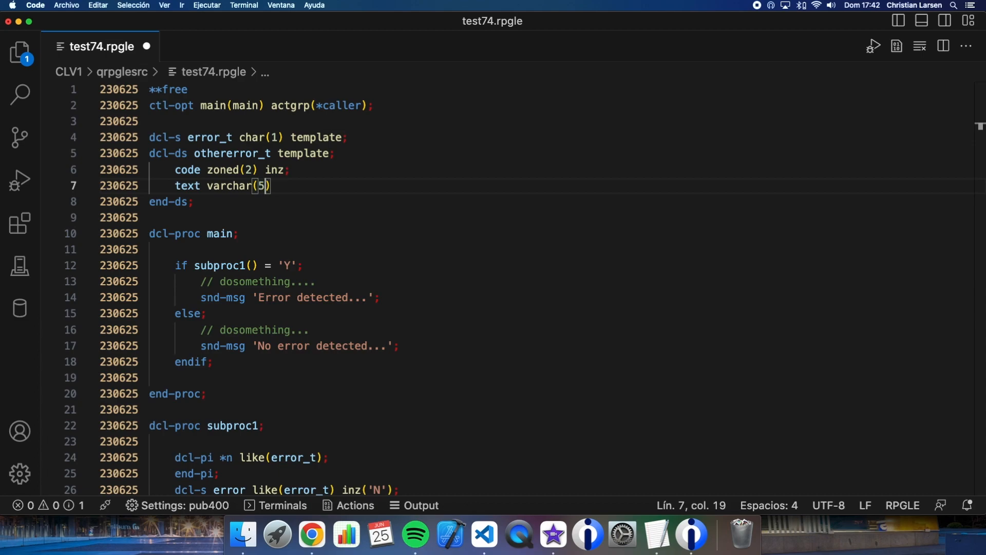
{"action": "type", "text": "0) inz;"}
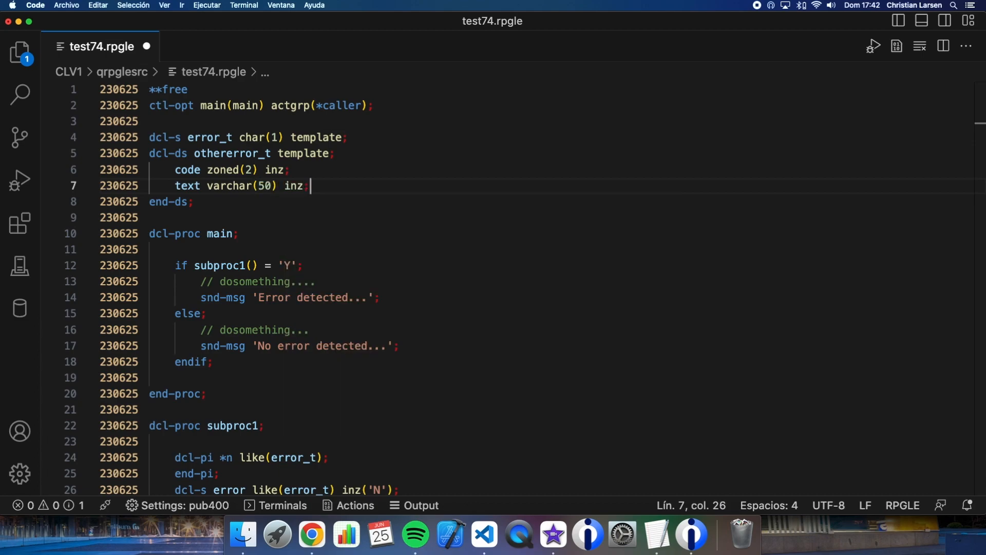
{"action": "scroll", "scroll_direction": "down", "scroll_amount": 3}
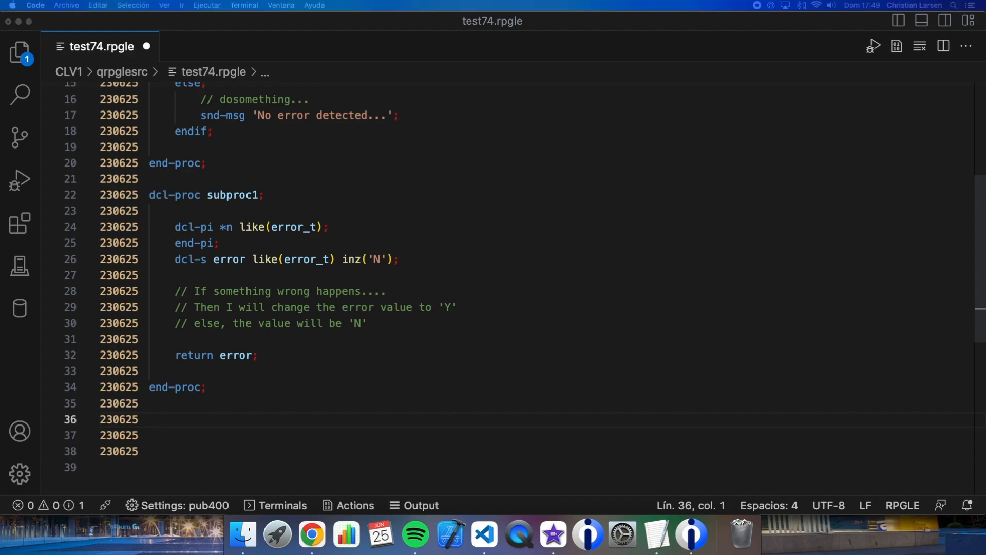
Add a 'dcl-proc subproc2; end-proc;' procedure after subproc1
{"action": "left_click", "coordinate": [149, 420]}
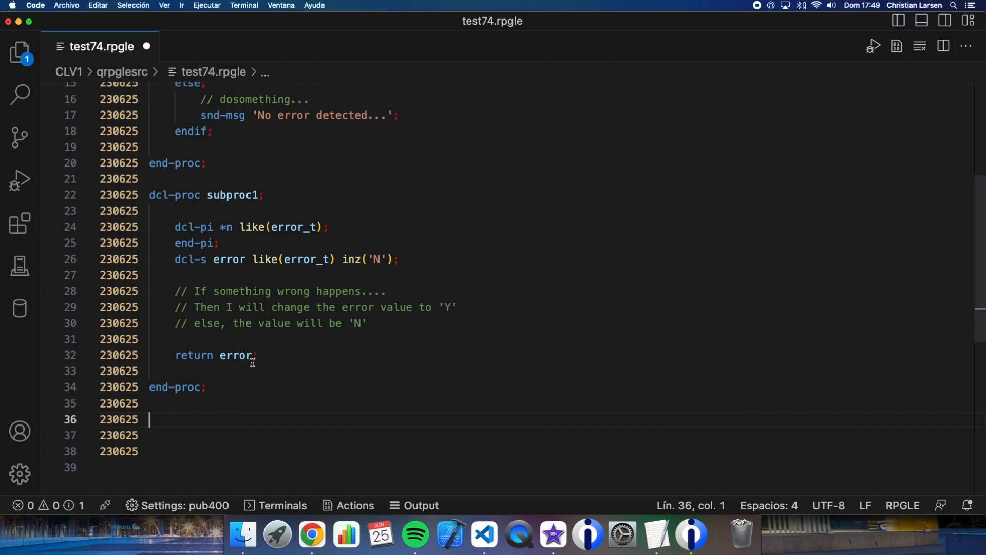
{"action": "type", "text": "dcl-proc"}
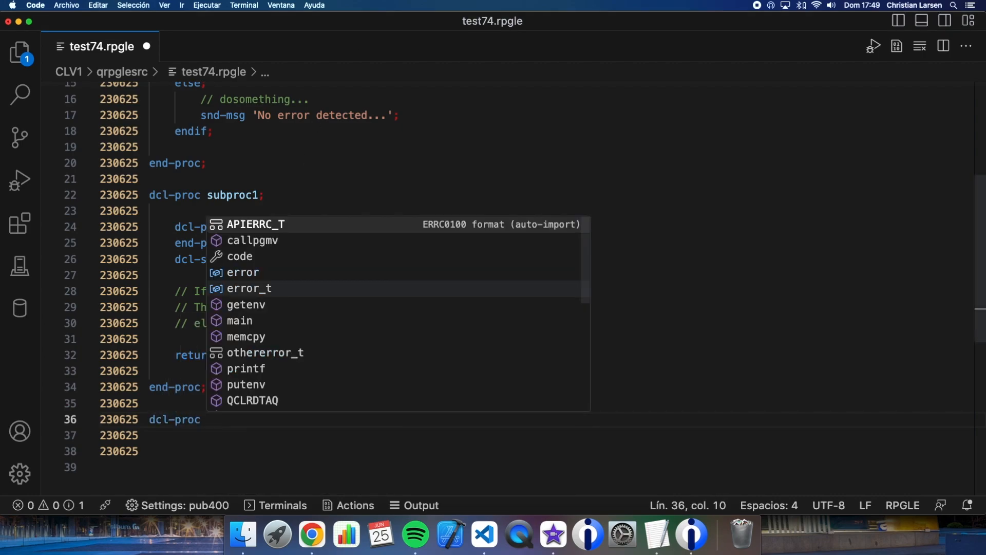
{"action": "type", "text": "subproc2;"}
{"action": "left_click", "coordinate": [367, 435]}
{"action": "type", "text": "end-proc"}
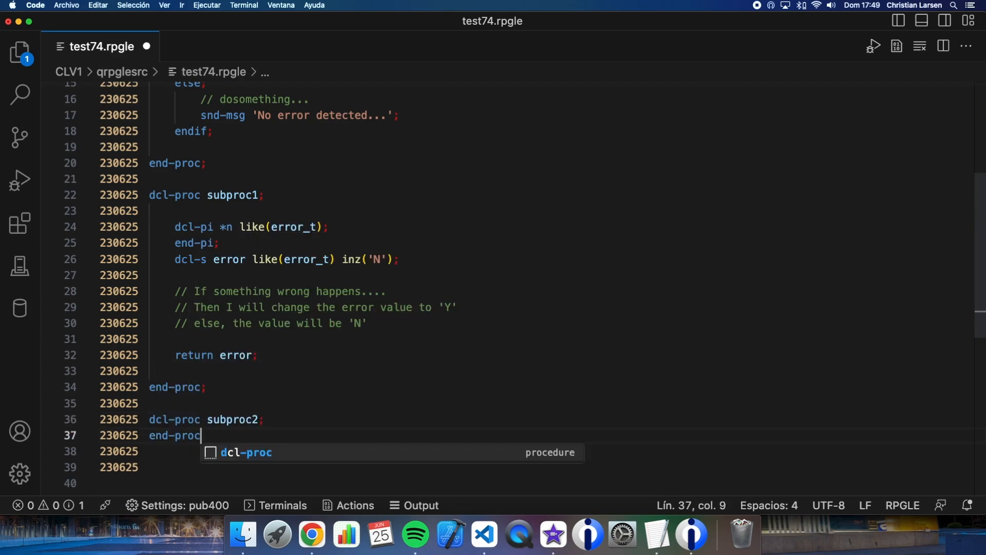
{"action": "key", "text": "Enter"}
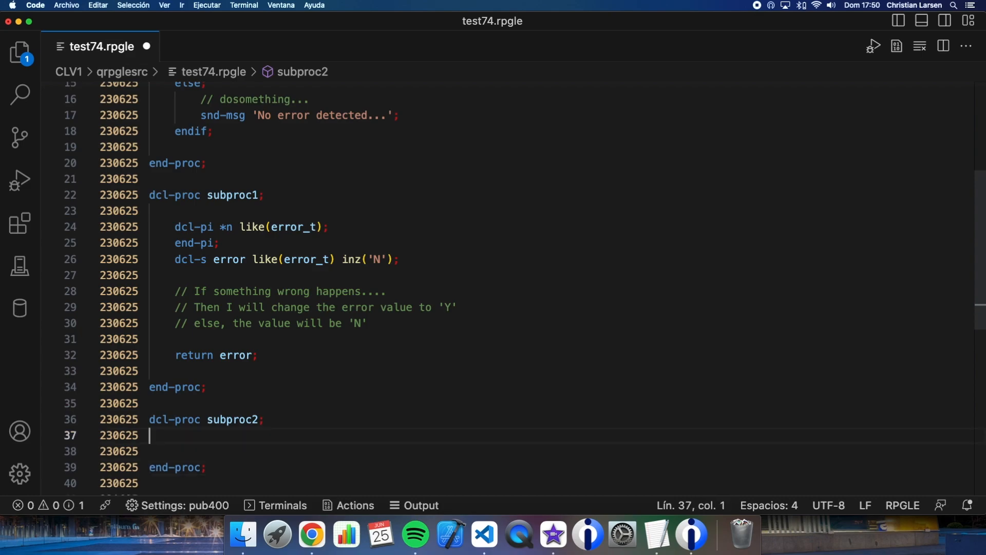
Give subproc2 an interface 'dcl-pi *n likeds(othererror_t); end-pi;'
{"action": "type", "text": "dcl-pi *n likeds("}
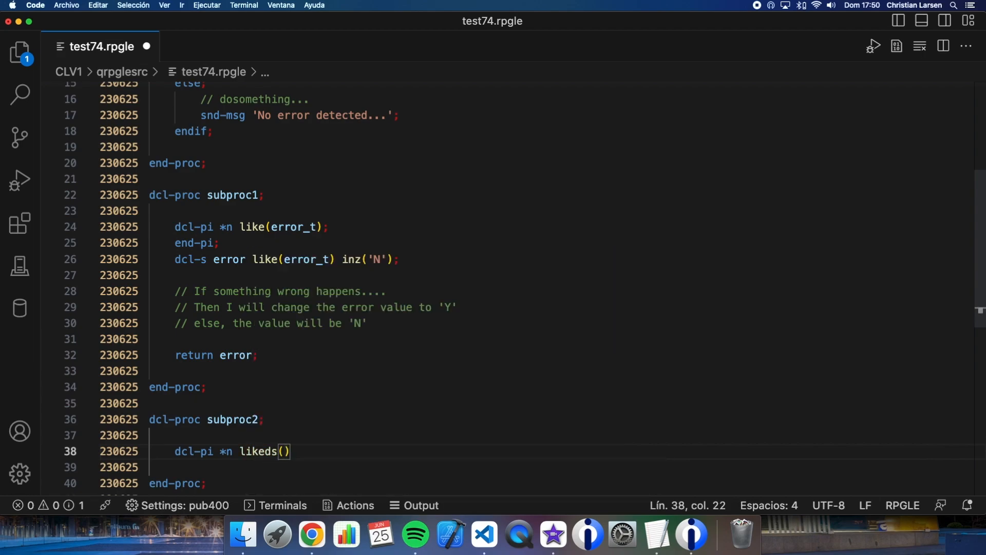
{"action": "type", "text": "othererror_t"}
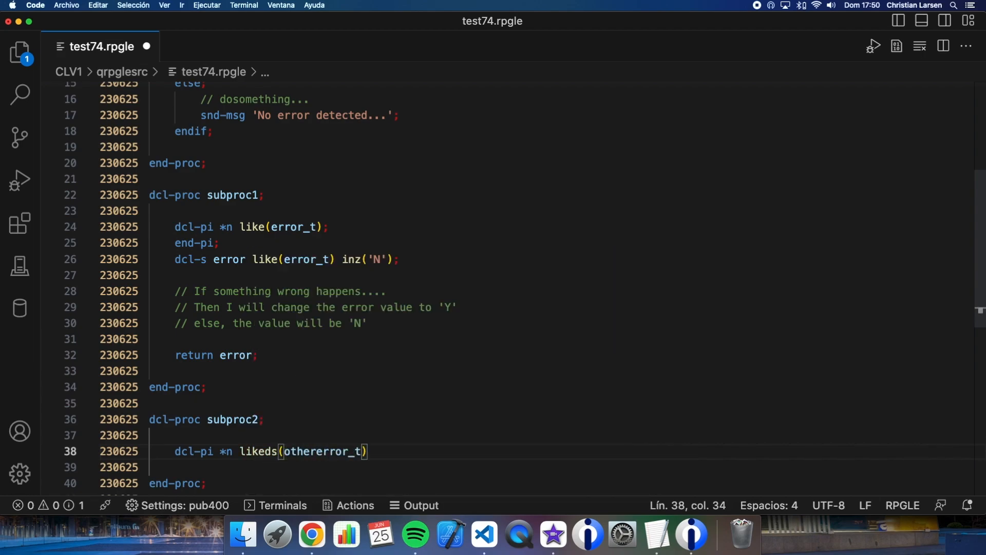
{"action": "type", "text": ";"}
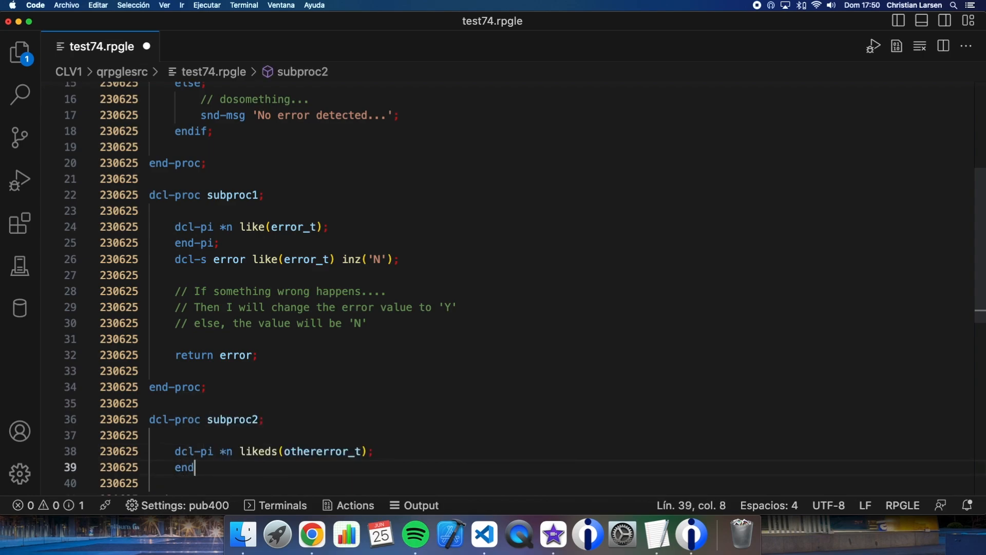
{"action": "type", "text": "-pi;"}
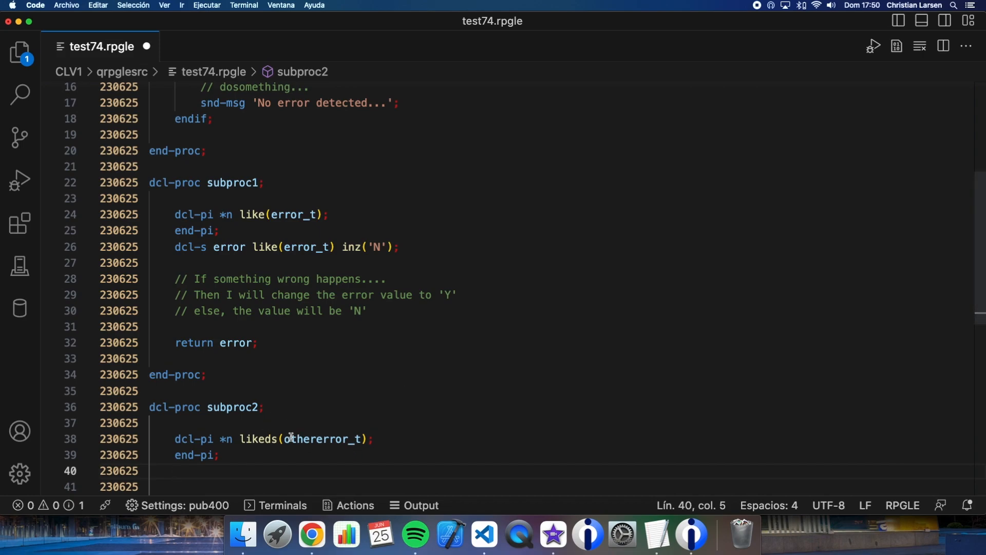
{"action": "mouse_move", "coordinate": [218, 458]}
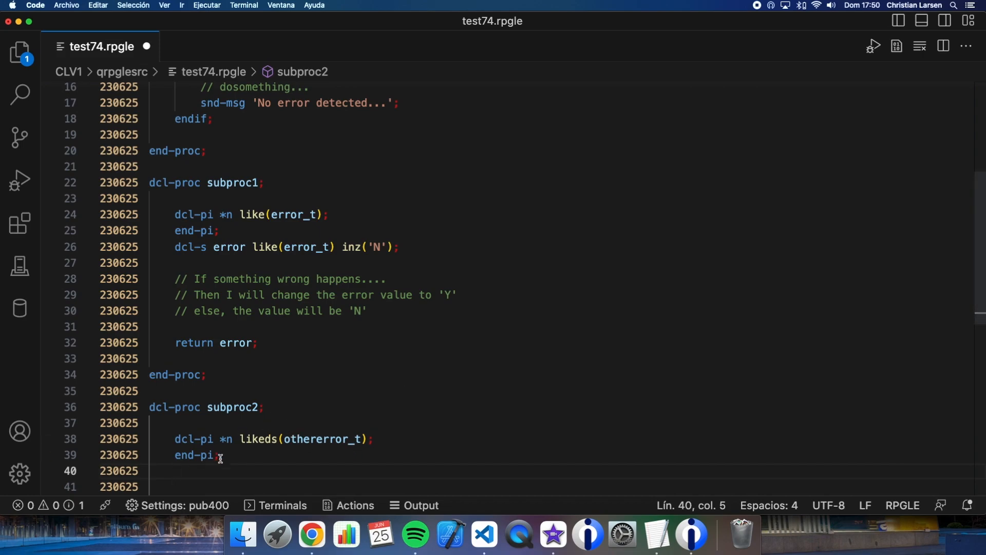
Declare 'dcl-ds error likeds(othererror_t) inz(*likeds);' inside subproc2
{"action": "type", "text": "dcl-"}
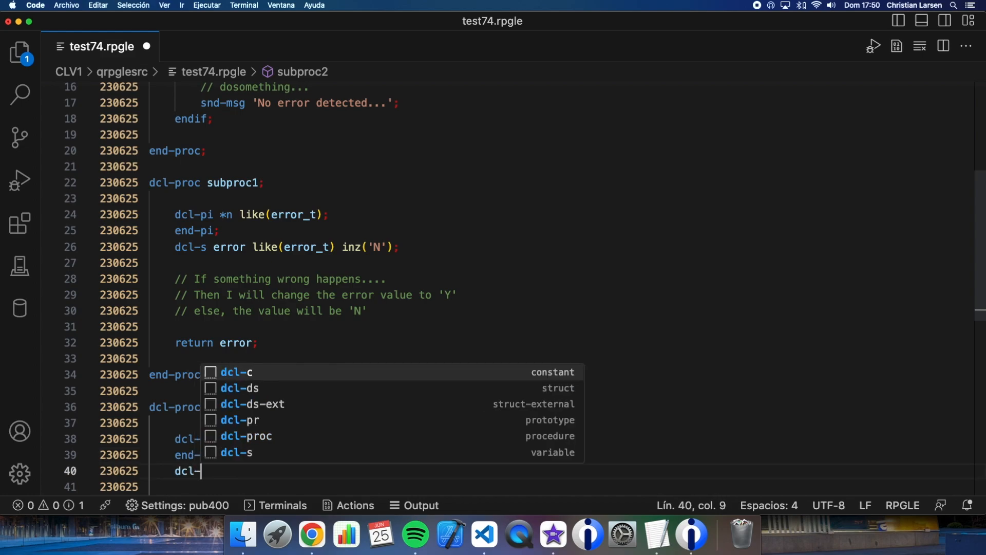
{"action": "type", "text": "ds"}
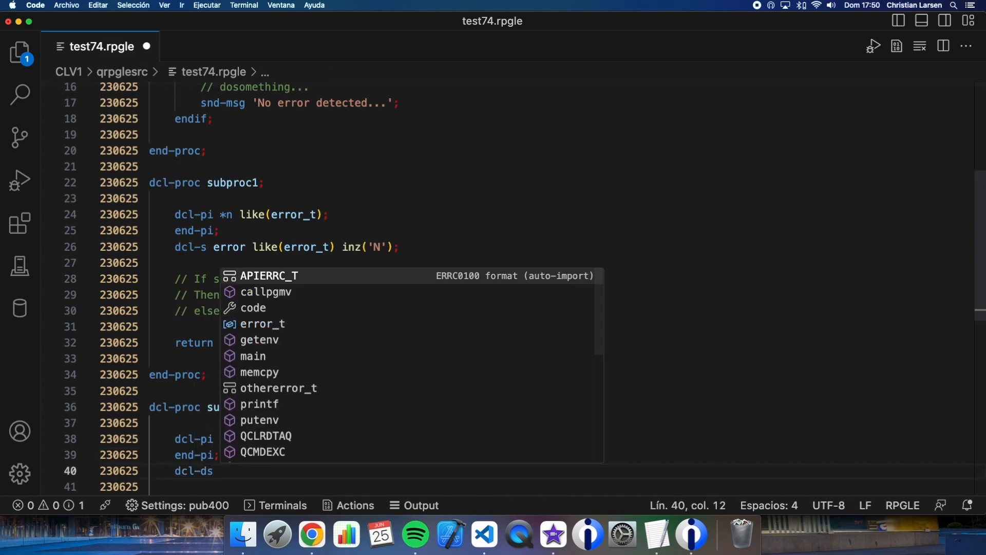
{"action": "type", "text": "error likeds(othererror_t"}
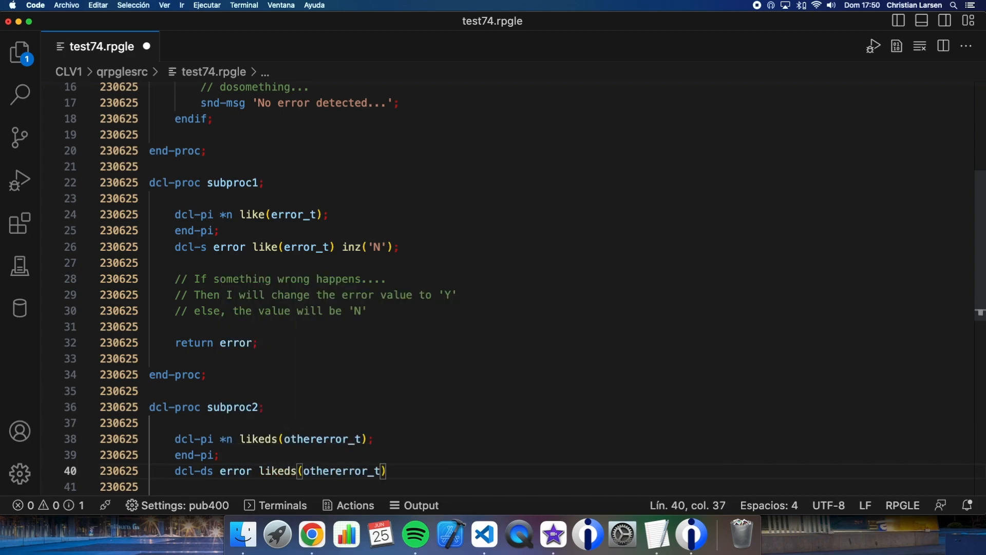
{"action": "type", "text": "inz"}
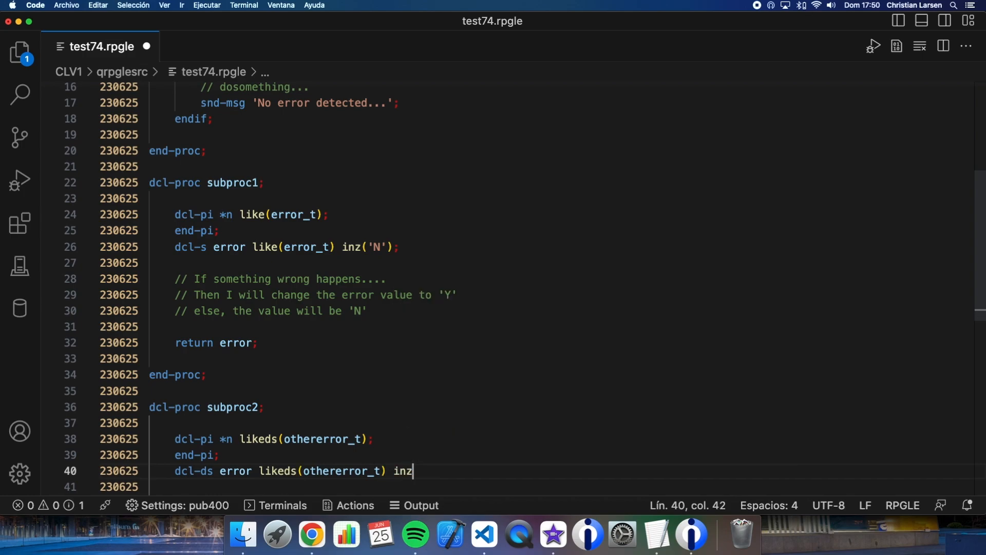
{"action": "type", "text": "(*like)"}
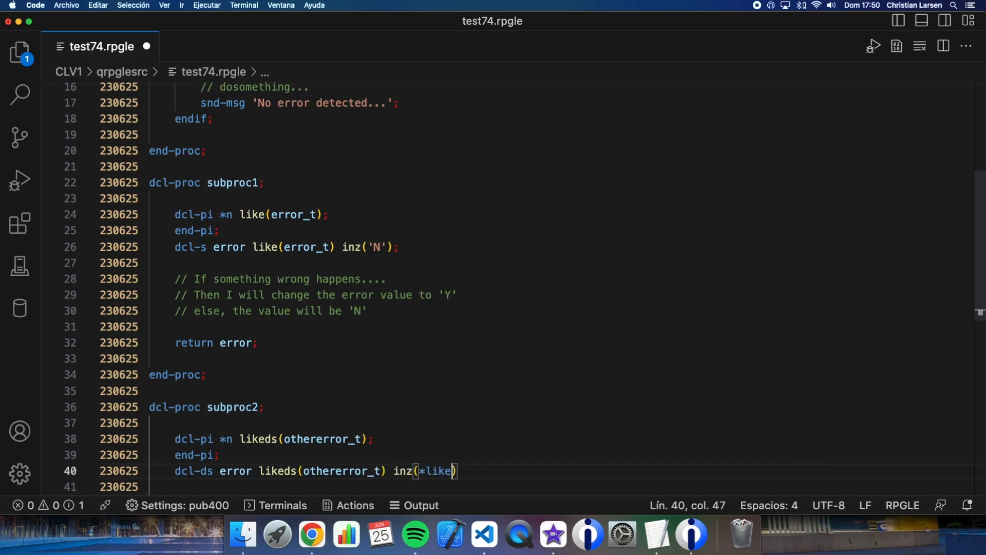
{"action": "type", "text": "ds"}
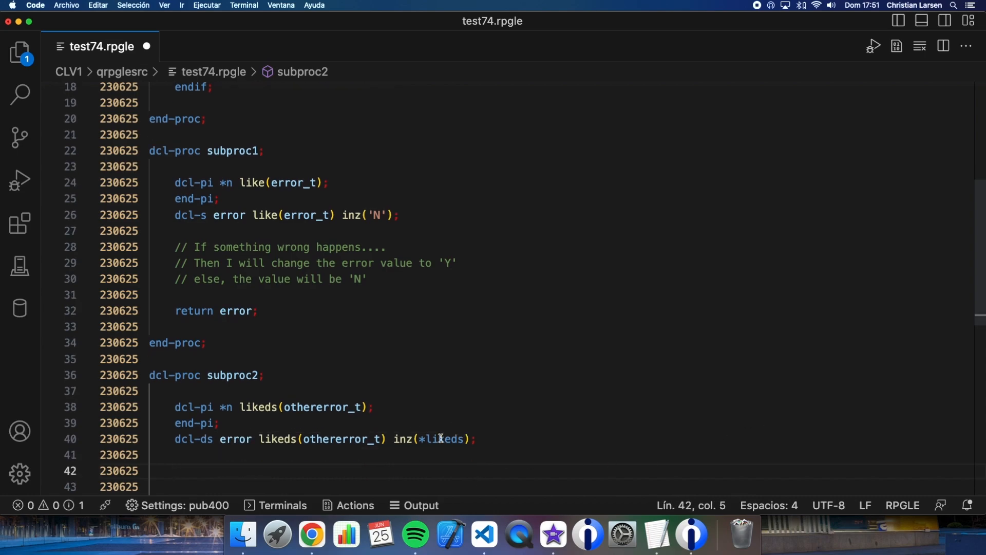
{"action": "mouse_move", "coordinate": [428, 439]}
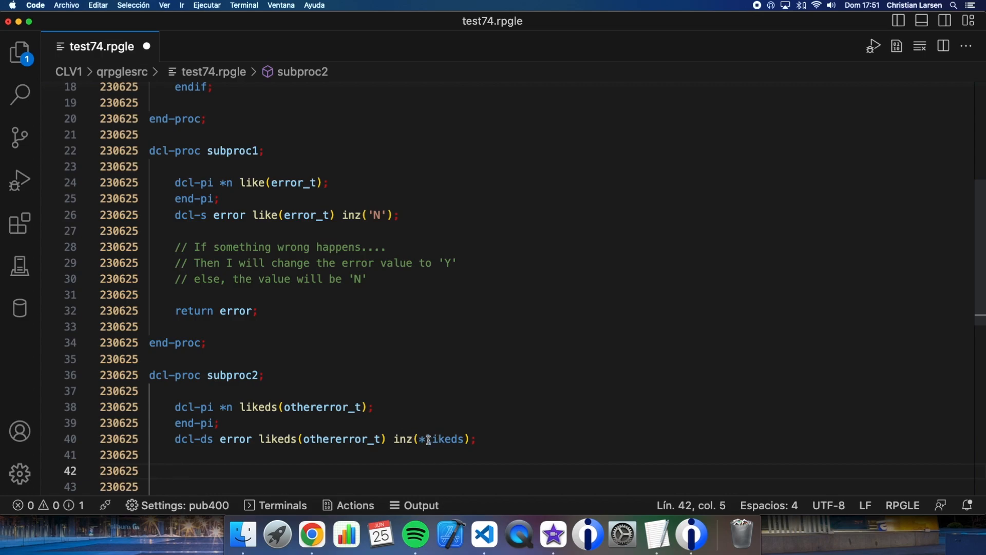
{"action": "double_click", "coordinate": [444, 439]}
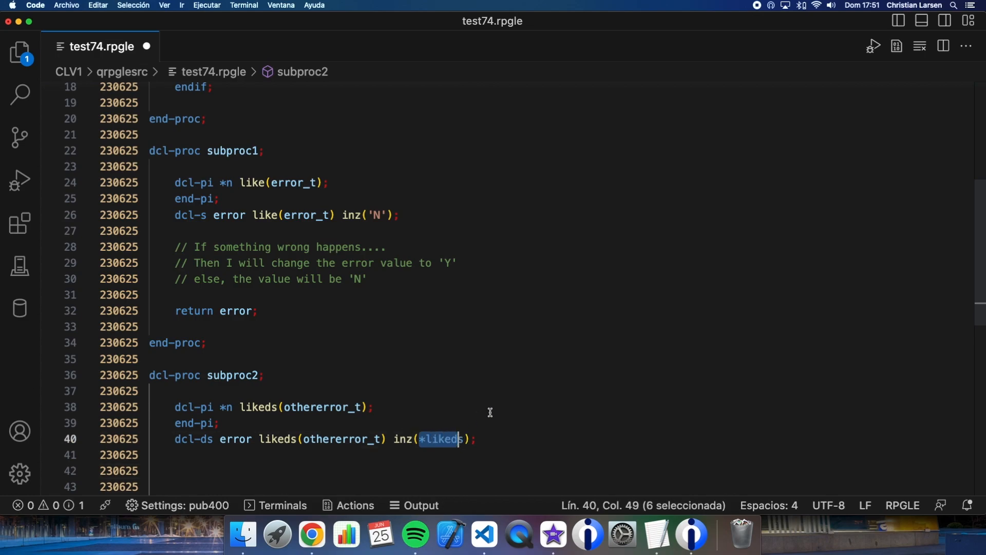
{"action": "mouse_move", "coordinate": [286, 458]}
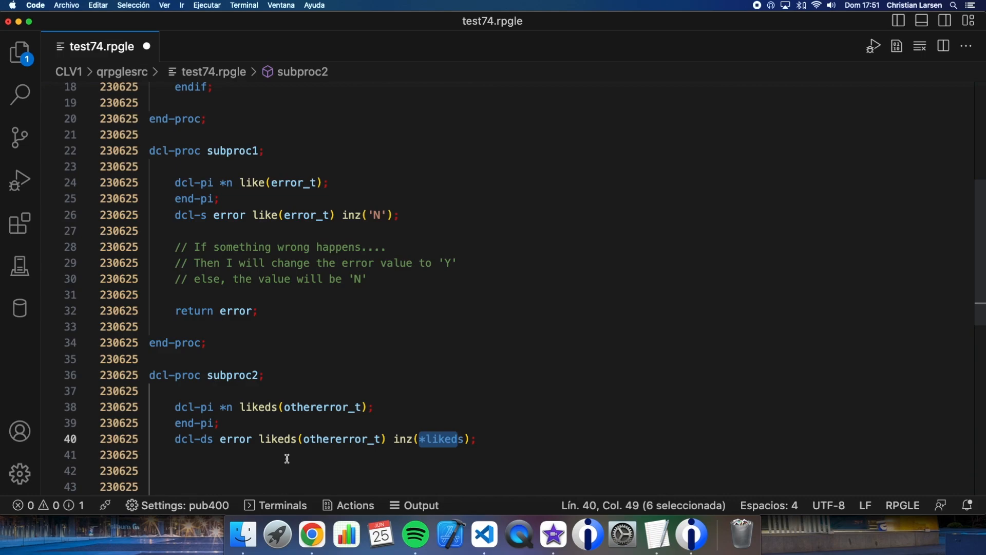
{"action": "left_click", "coordinate": [237, 438]}
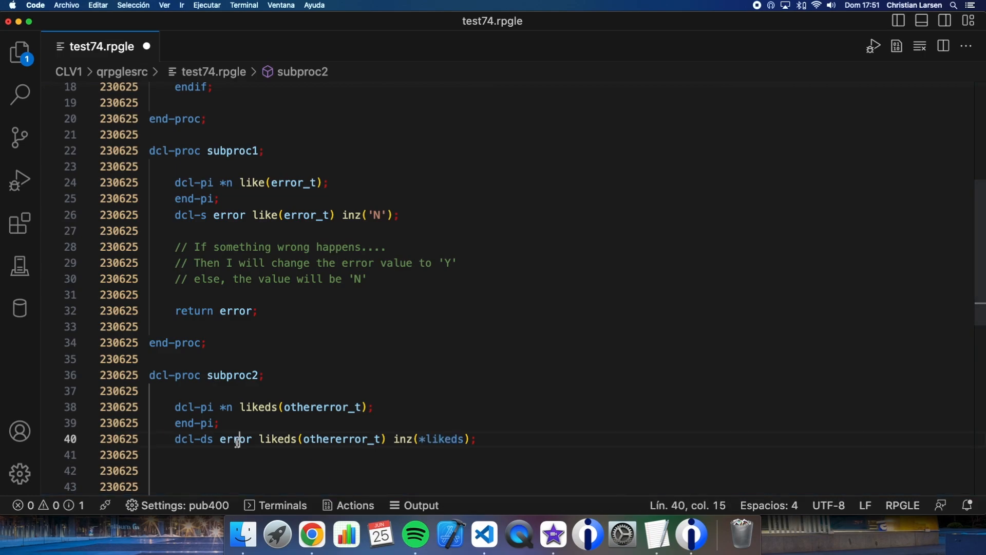
{"action": "double_click", "coordinate": [234, 439]}
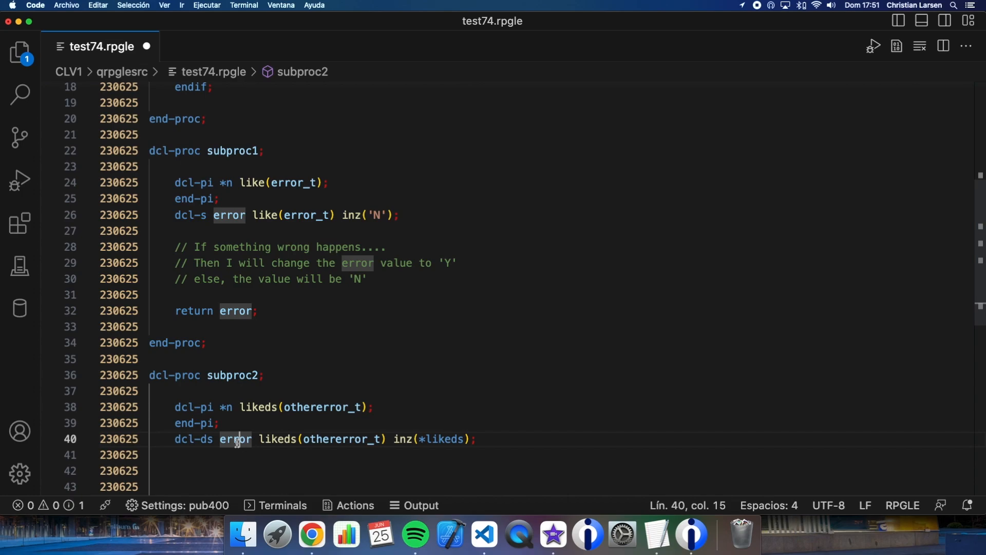
{"action": "mouse_move", "coordinate": [235, 439]}
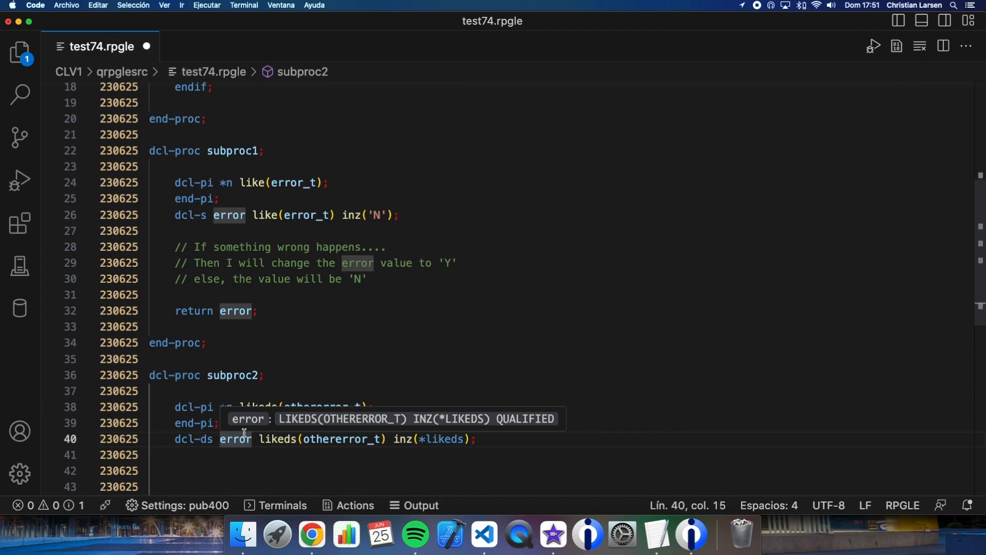
{"action": "scroll", "scroll_direction": "up", "scroll_amount": 3}
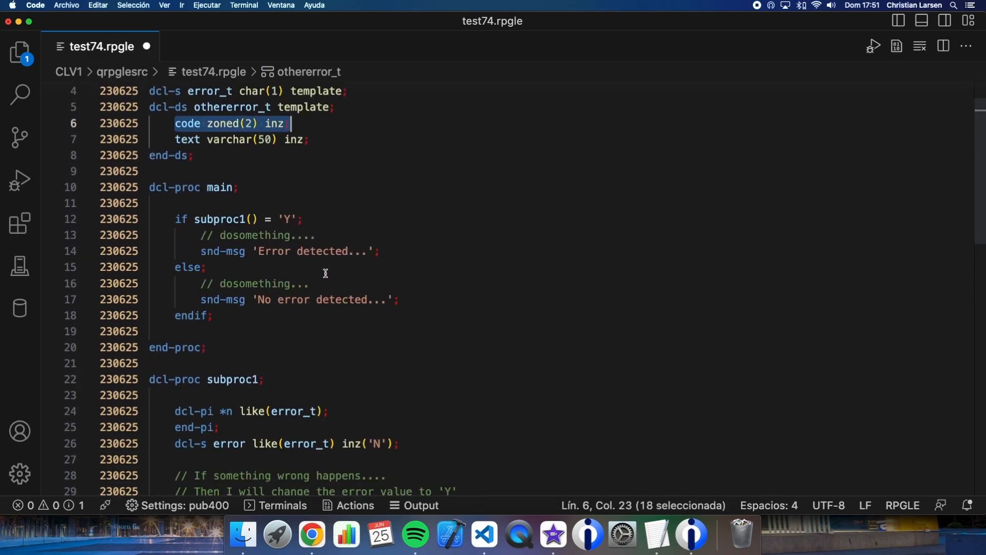
{"action": "scroll", "scroll_direction": "up", "scroll_amount": 3}
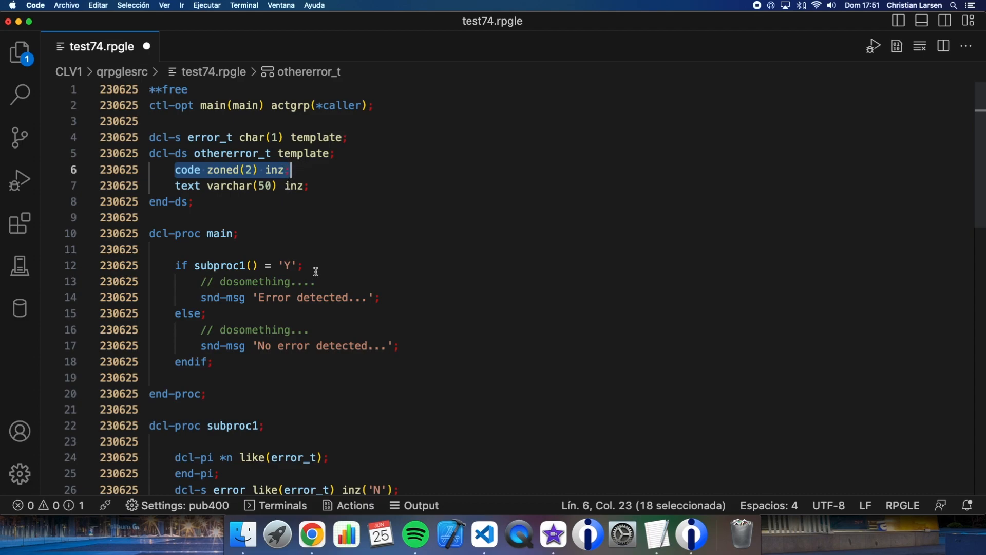
{"action": "scroll", "scroll_direction": "down", "scroll_amount": 3}
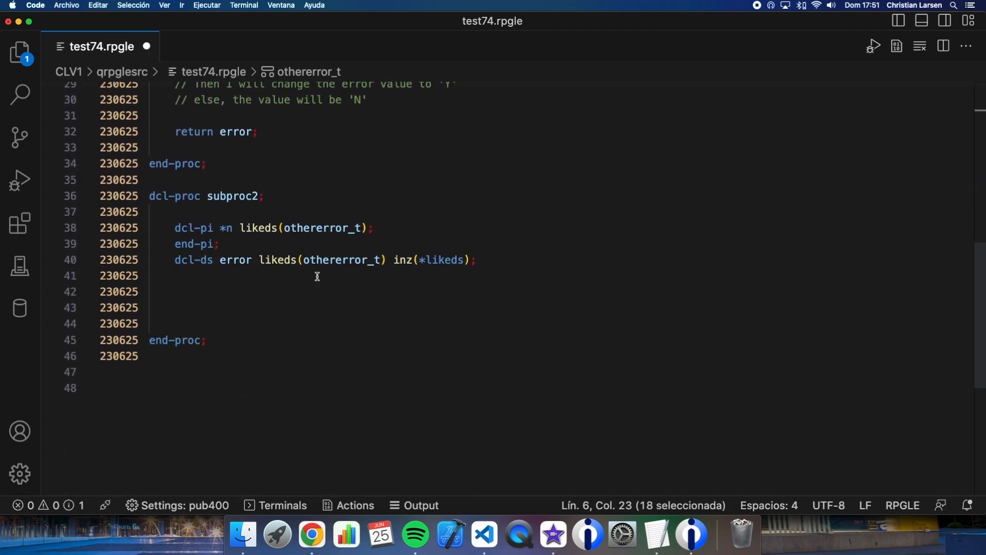
{"action": "mouse_move", "coordinate": [354, 260]}
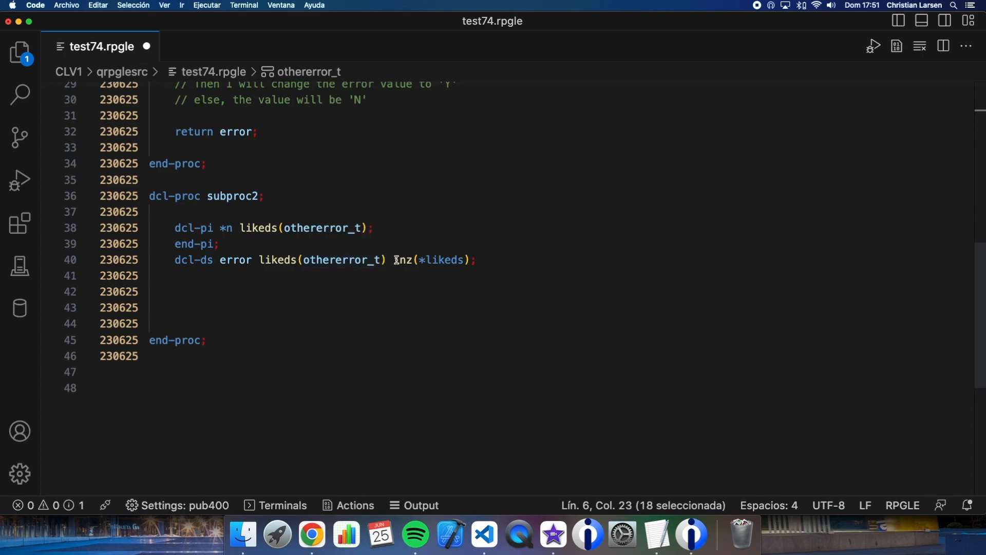
{"action": "mouse_move", "coordinate": [387, 294]}
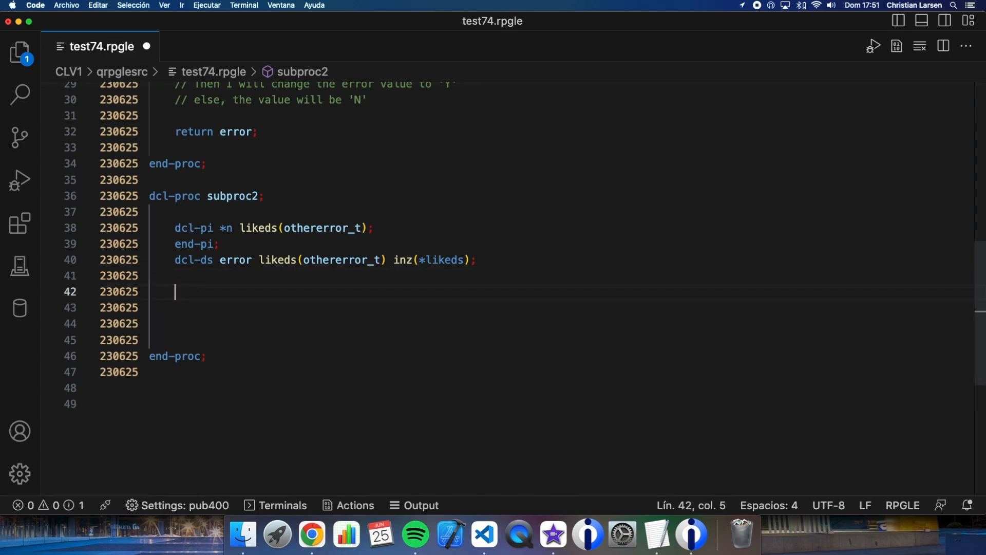
Write comments that if something fails, change the error code to some value and the text to the error message
{"action": "type", "text": "// ...."}
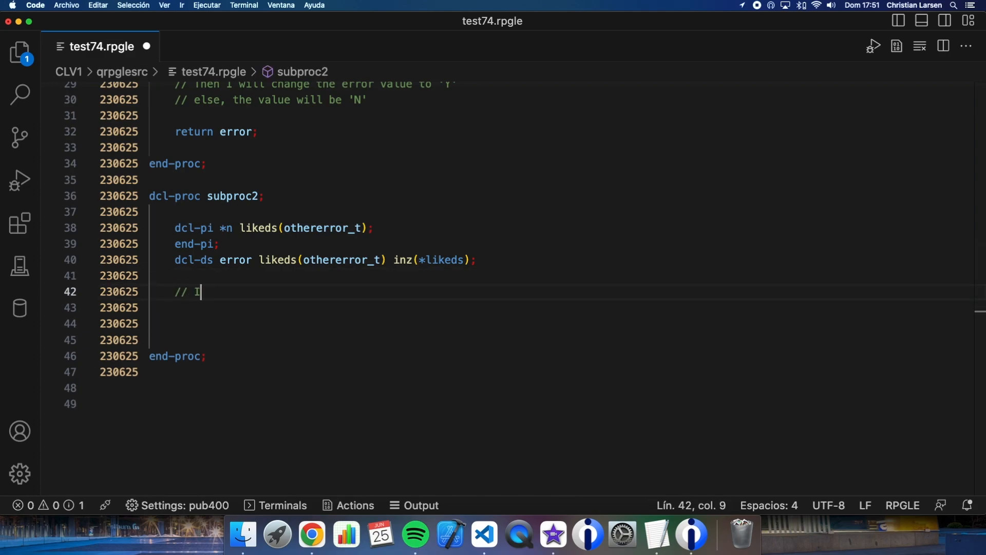
{"action": "type", "text": "f something wrong happens...."}
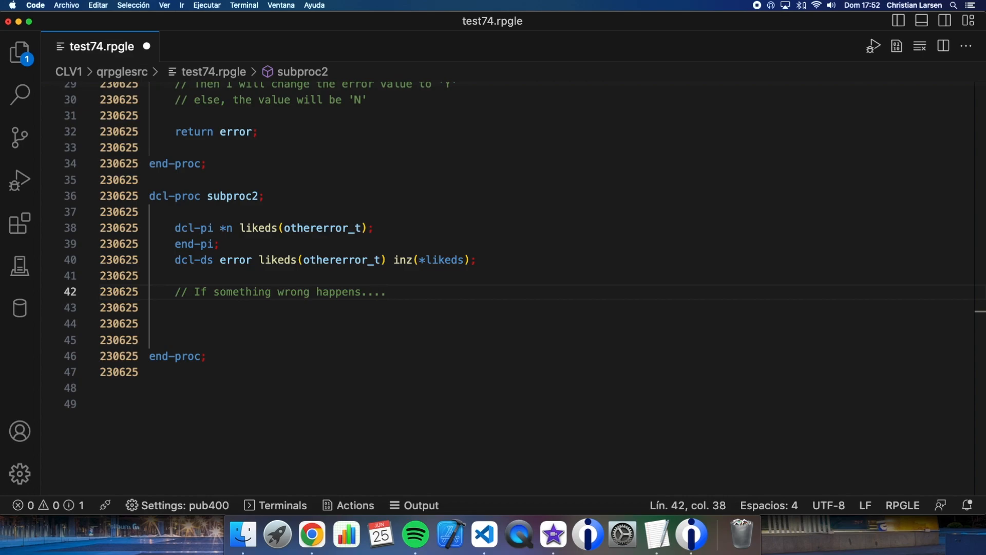
{"action": "type", "text": "//"}
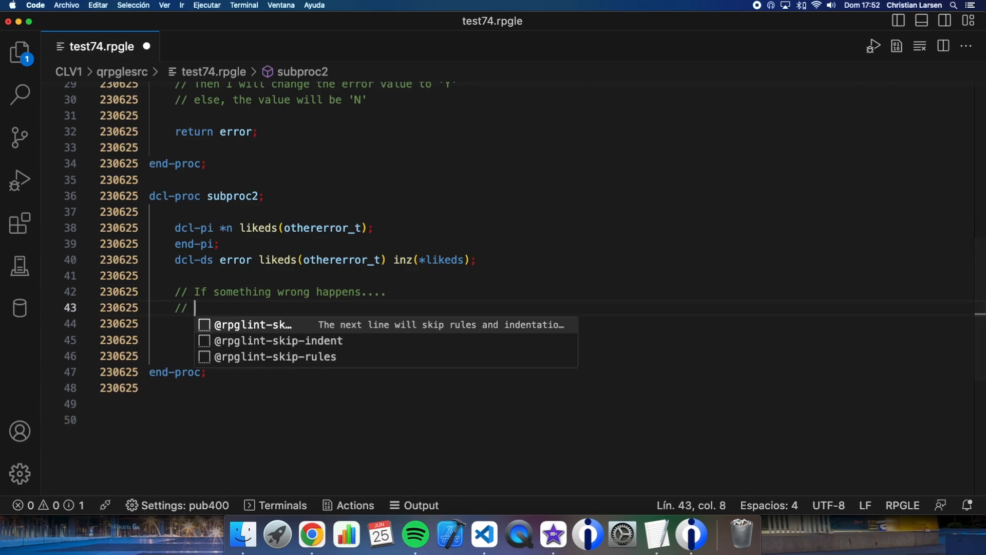
{"action": "type", "text": "then I will c"}
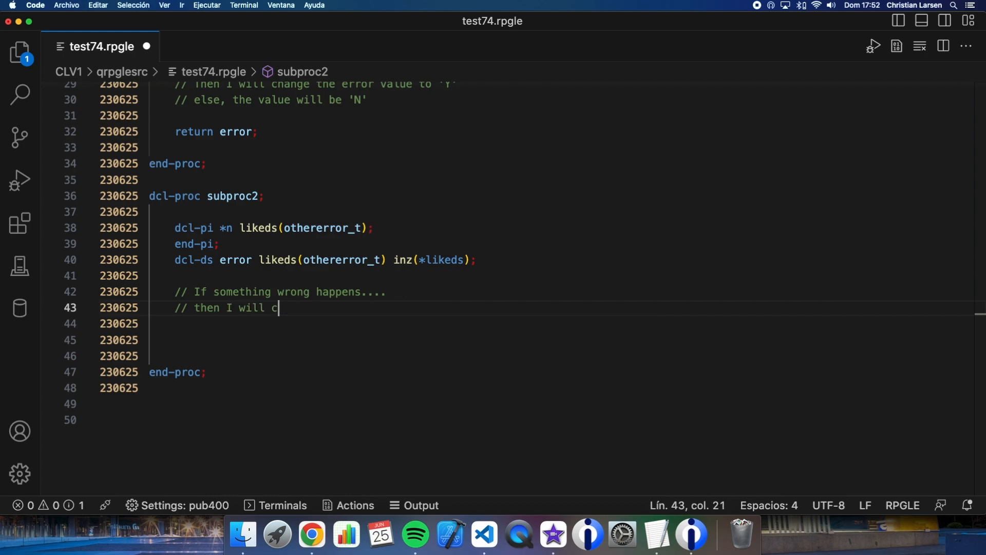
{"action": "type", "text": "hange the error code to"}
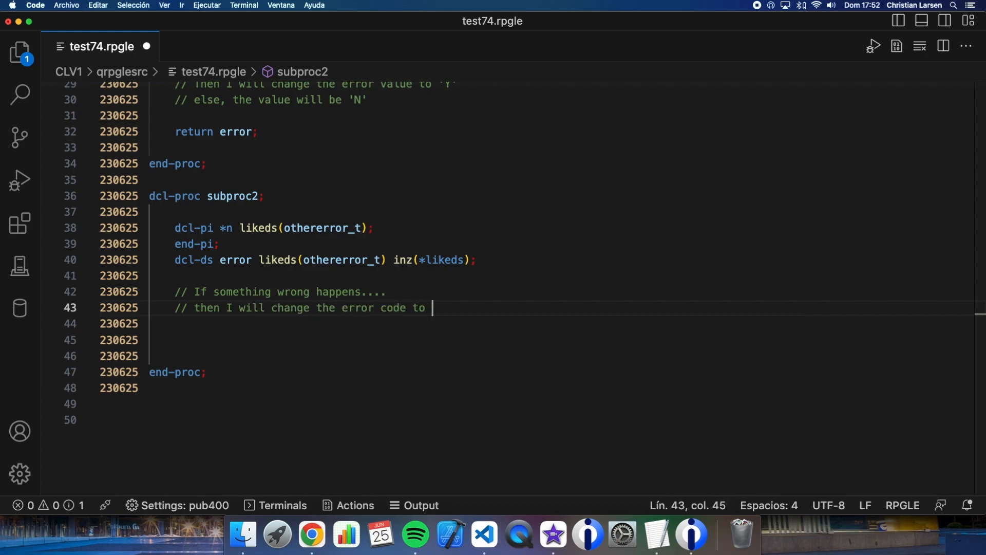
{"action": "type", "text": "some value"}
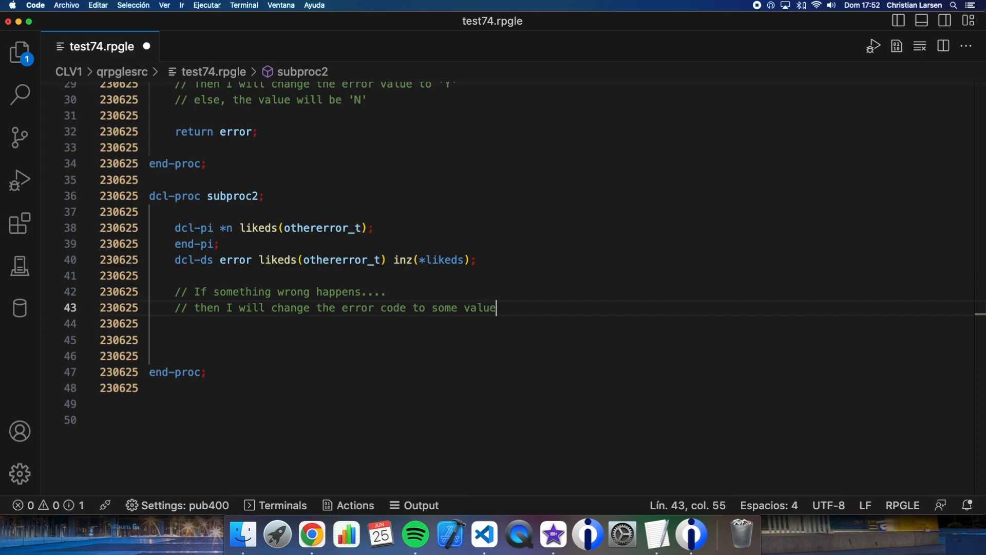
{"action": "type", "text": ","}
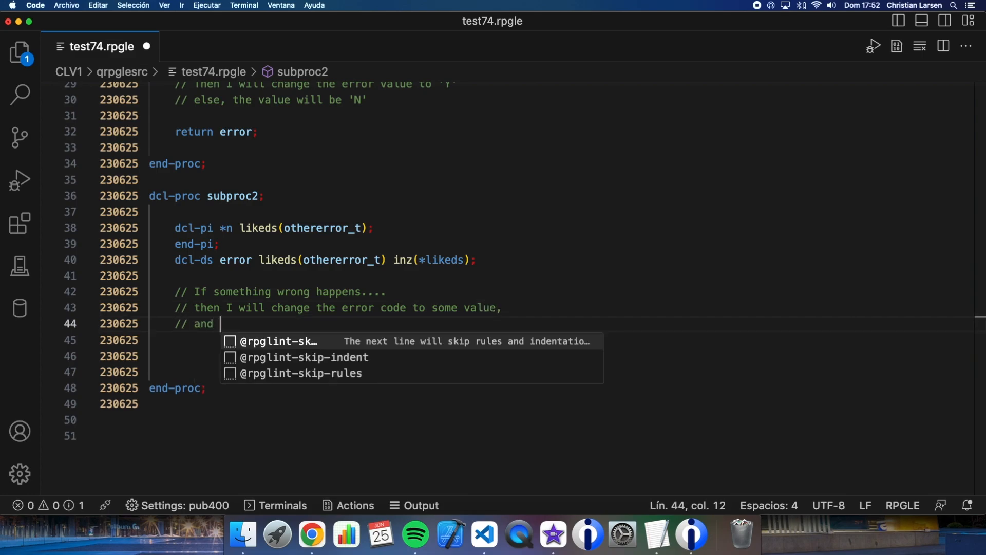
{"action": "type", "text": "the text to the er"}
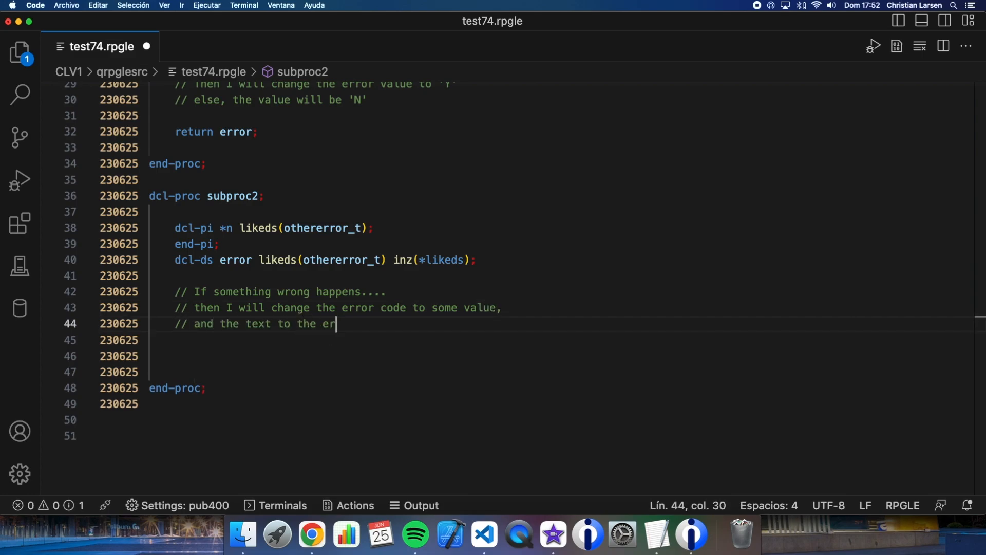
{"action": "type", "text": "ror message..."}
{"action": "left_click", "coordinate": [562, 355]}
{"action": "type", "text": "error."}
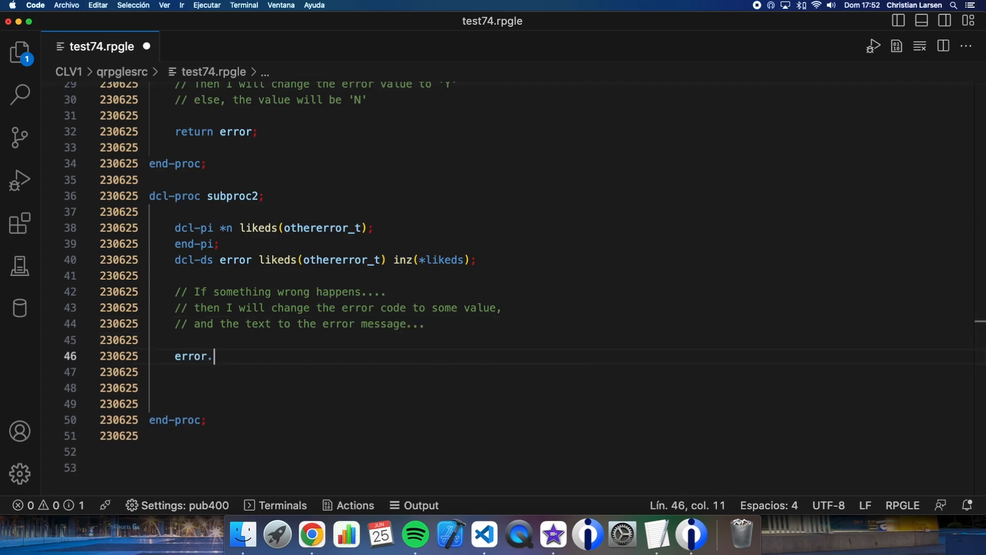
Set error.code = 99 and error.text = 'An error has happenned...', then 'return error;' in subproc2
{"action": "type", "text": "c"}
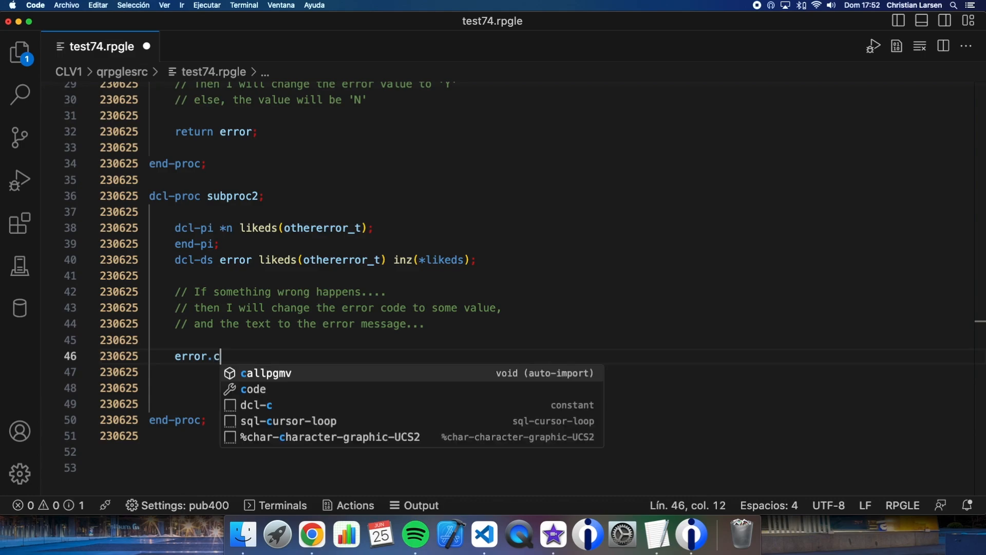
{"action": "type", "text": "ode = 99;"}
{"action": "left_click", "coordinate": [375, 372]}
{"action": "type", "text": "error.text = '"}
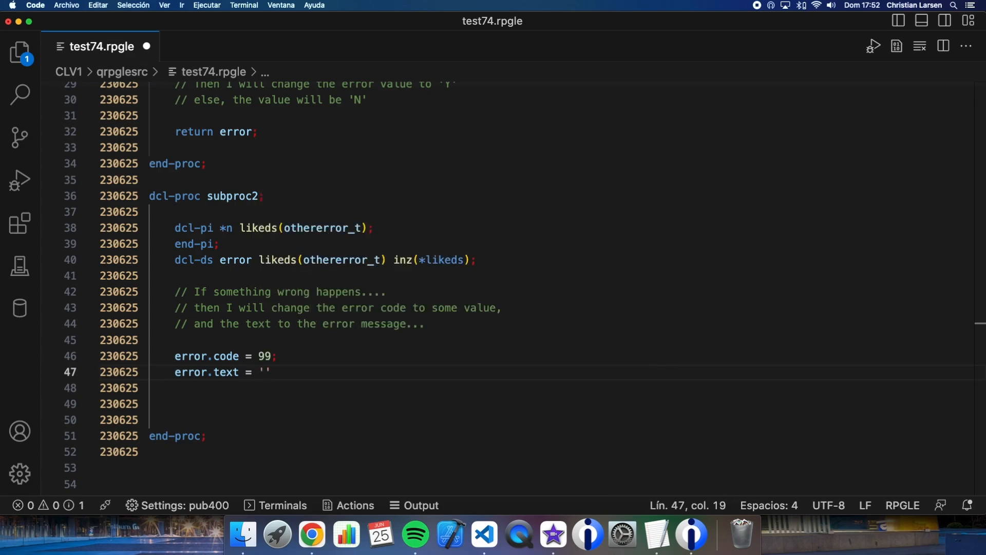
{"action": "type", "text": "An error has hap"}
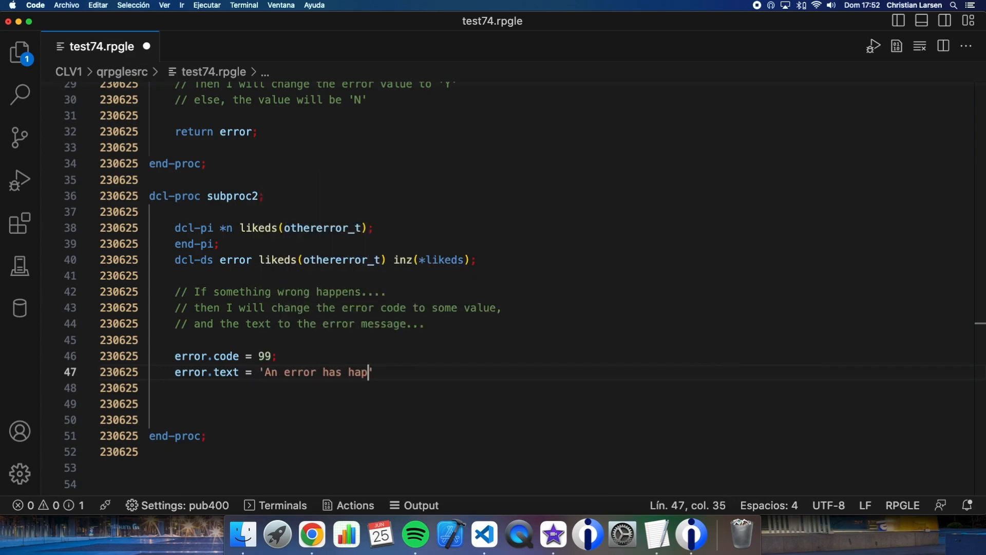
{"action": "type", "text": "penned...'"}
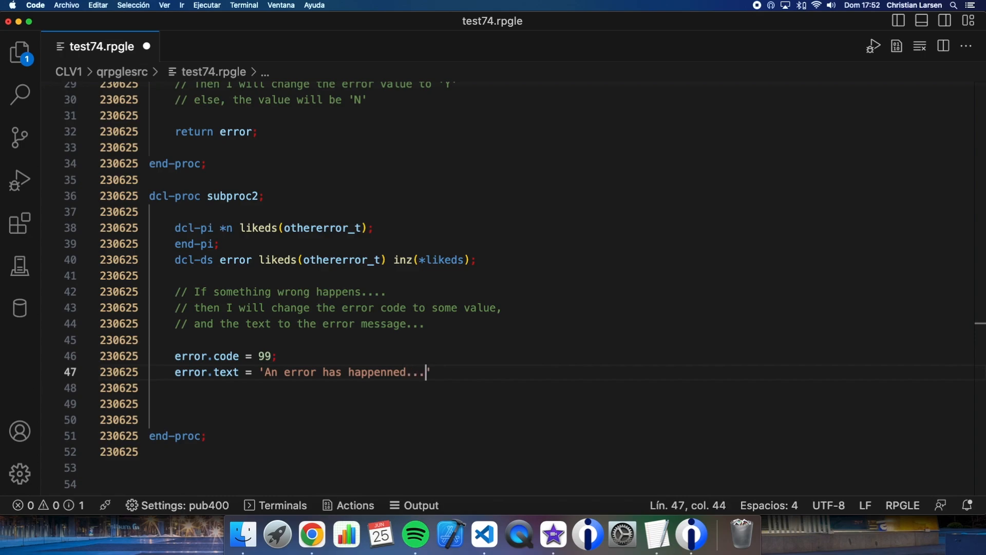
{"action": "key", "text": "Return"}
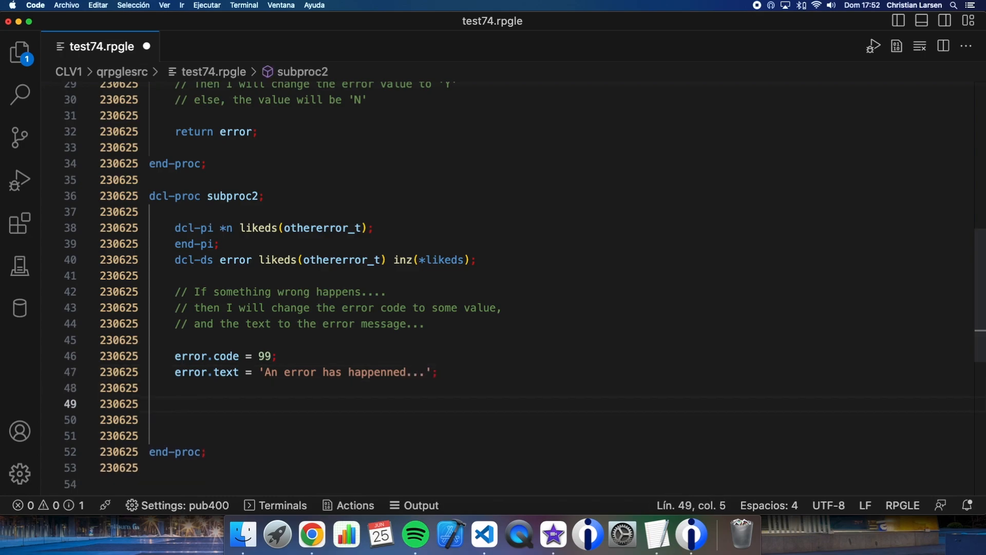
{"action": "type", "text": "return error;"}
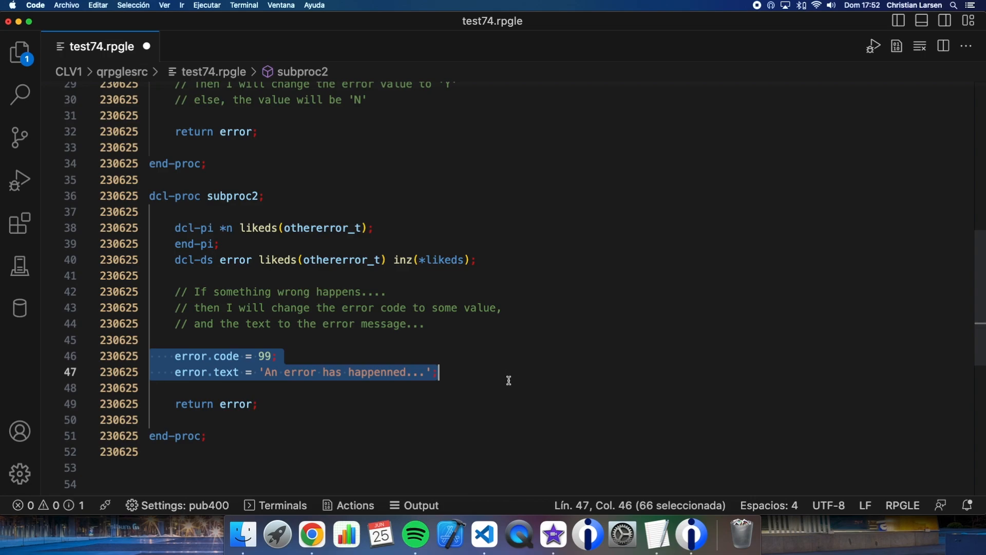
{"action": "mouse_move", "coordinate": [222, 244]}
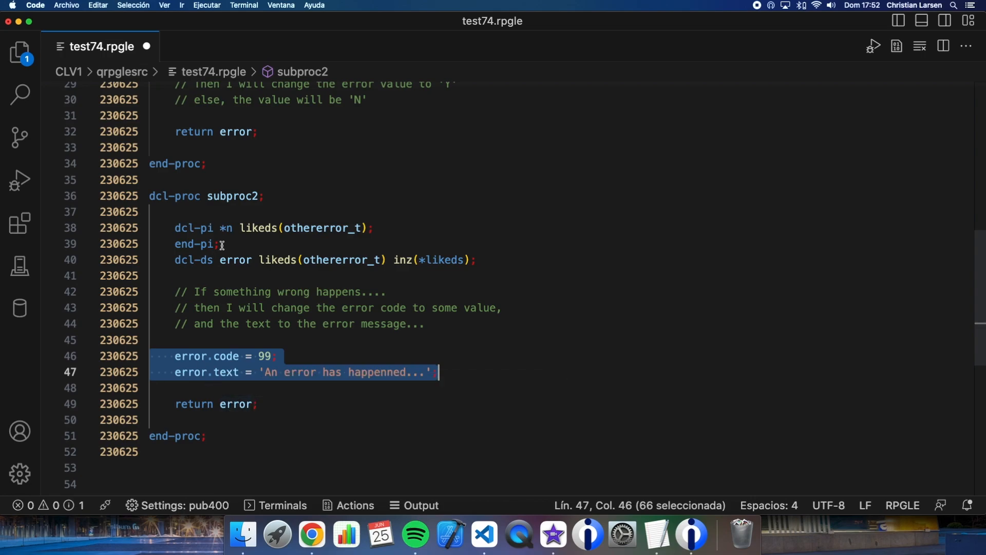
{"action": "left_click", "coordinate": [151, 419]}
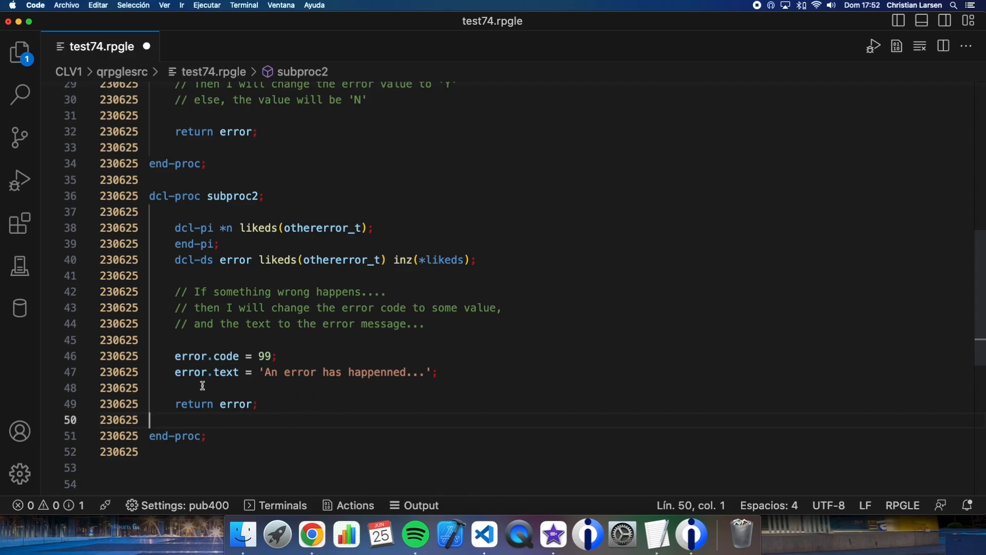
{"action": "mouse_move", "coordinate": [277, 388]}
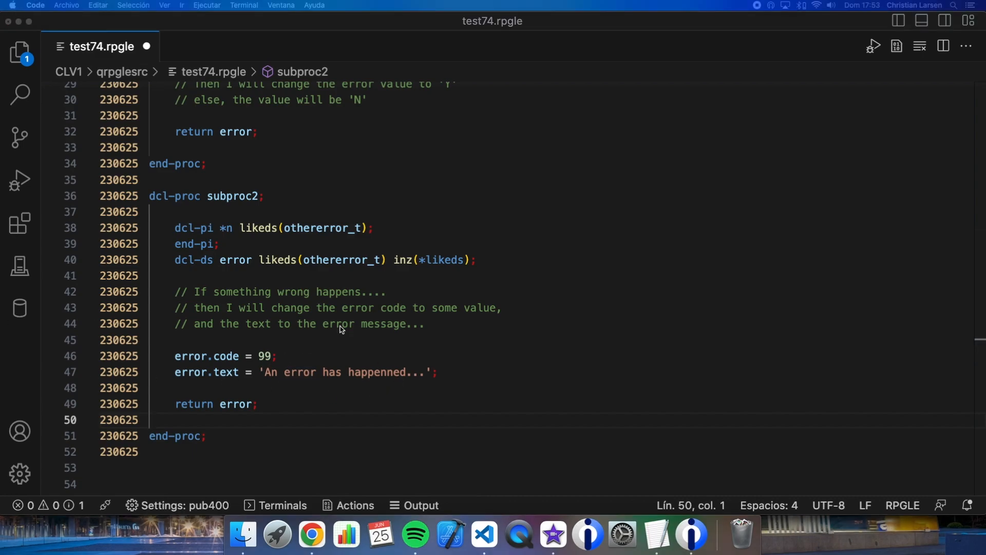
{"action": "scroll", "scroll_direction": "up", "scroll_amount": 3}
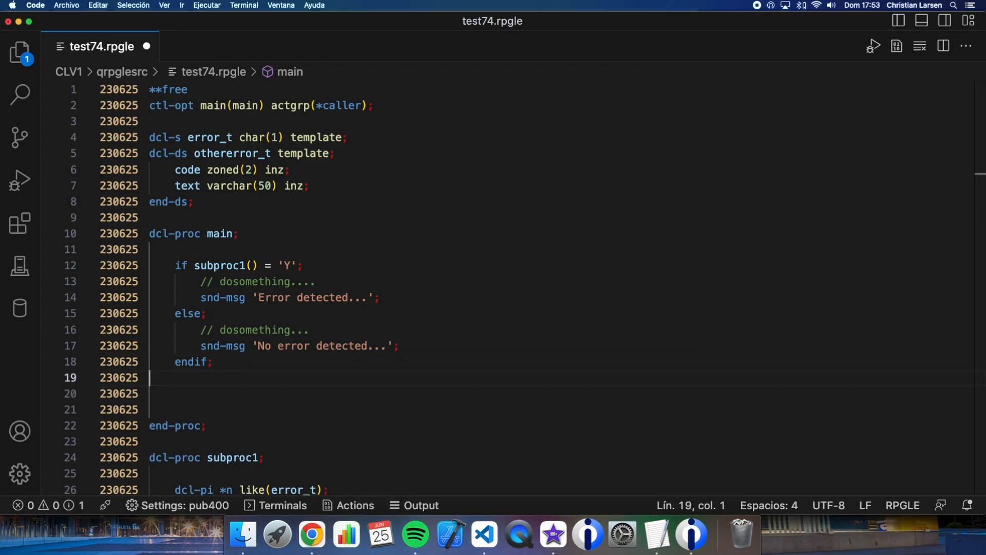
Declare 'dcl-ds error likeds(othererror_t);' on the blank line inside main
{"action": "left_click", "coordinate": [157, 249]}
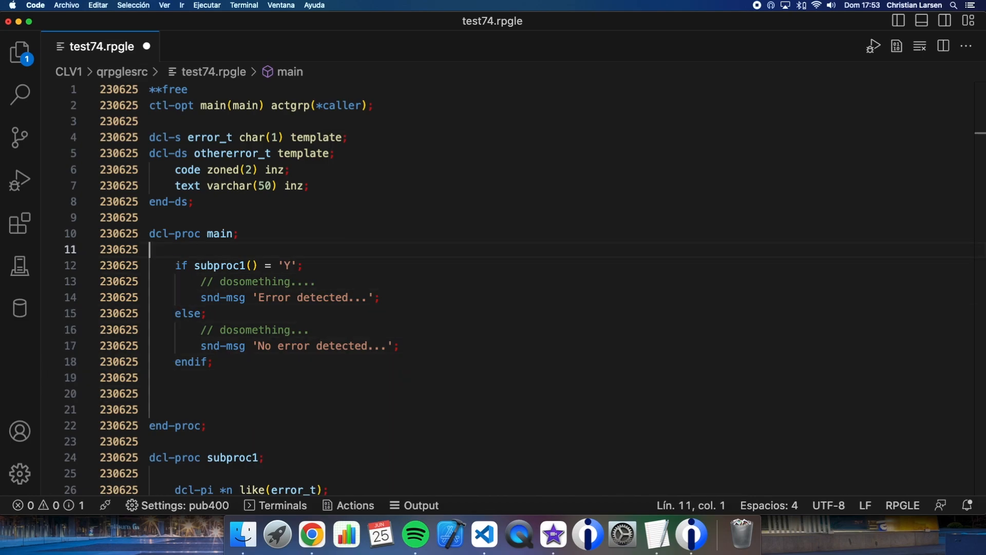
{"action": "type", "text": "dcl-ds error lik"}
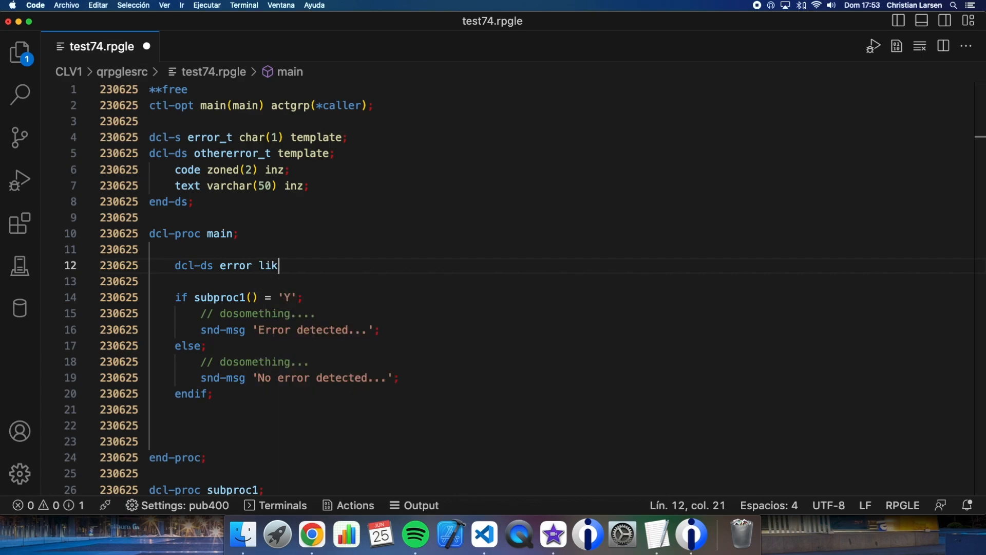
{"action": "type", "text": "eds()"}
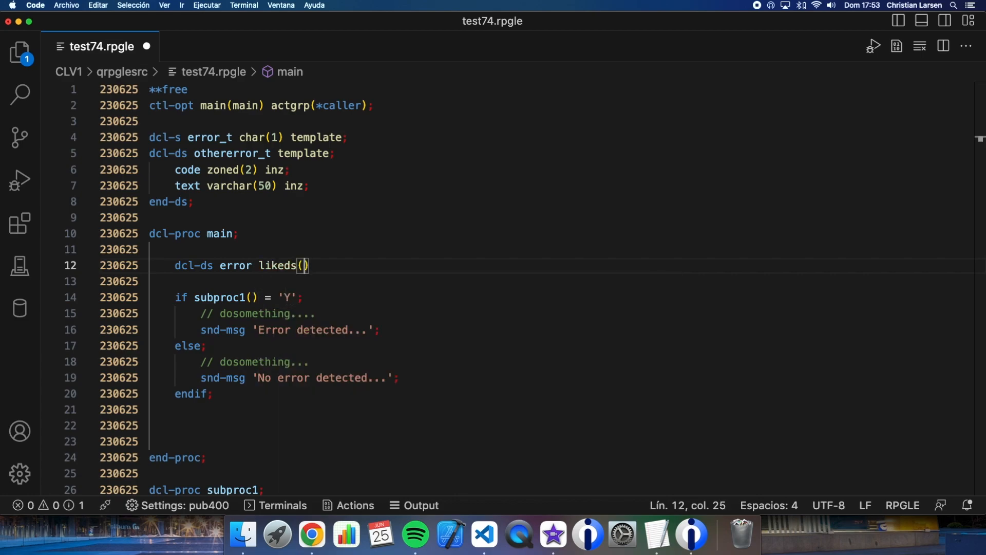
{"action": "type", "text": "othererror_t"}
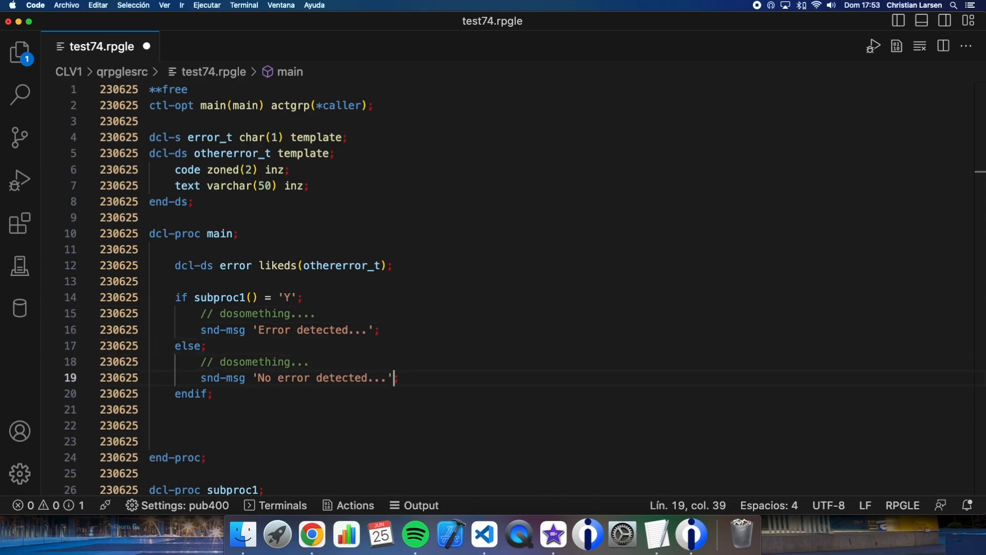
{"action": "type", "text": "error"}
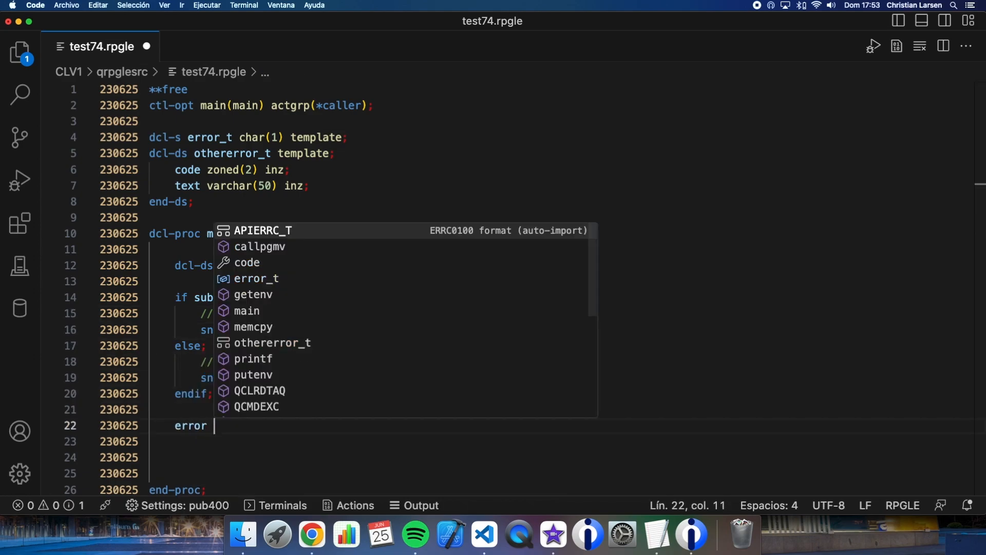
Assign 'error = subproc2();' in main and start an 'if error.code <> 0' block
{"action": "type", "text": "= subproc"}
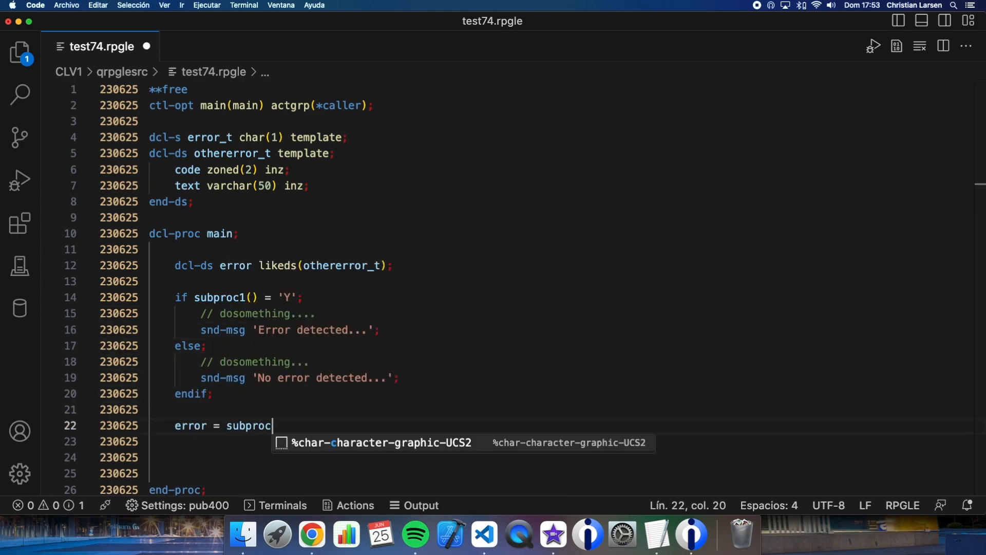
{"action": "type", "text": "2();"}
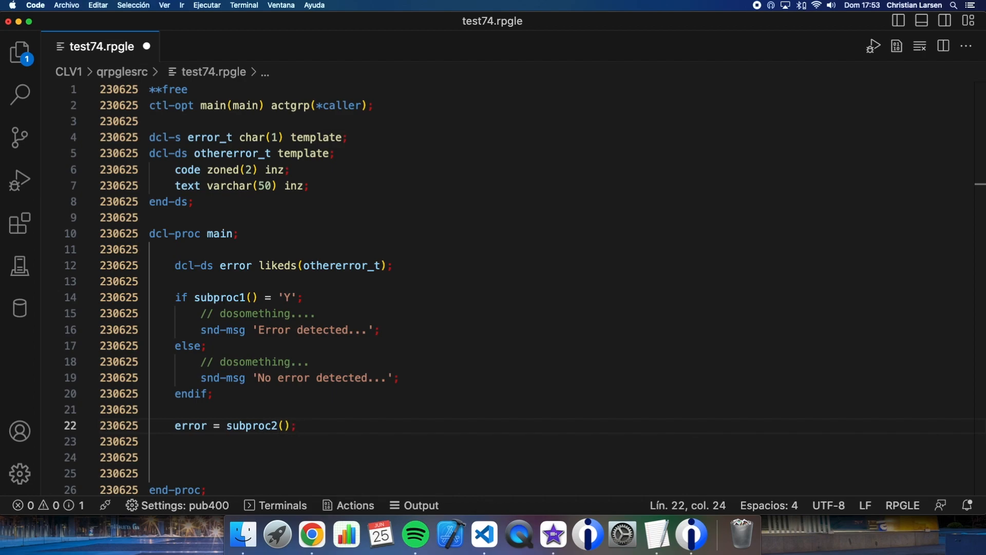
{"action": "left_click", "coordinate": [176, 441]}
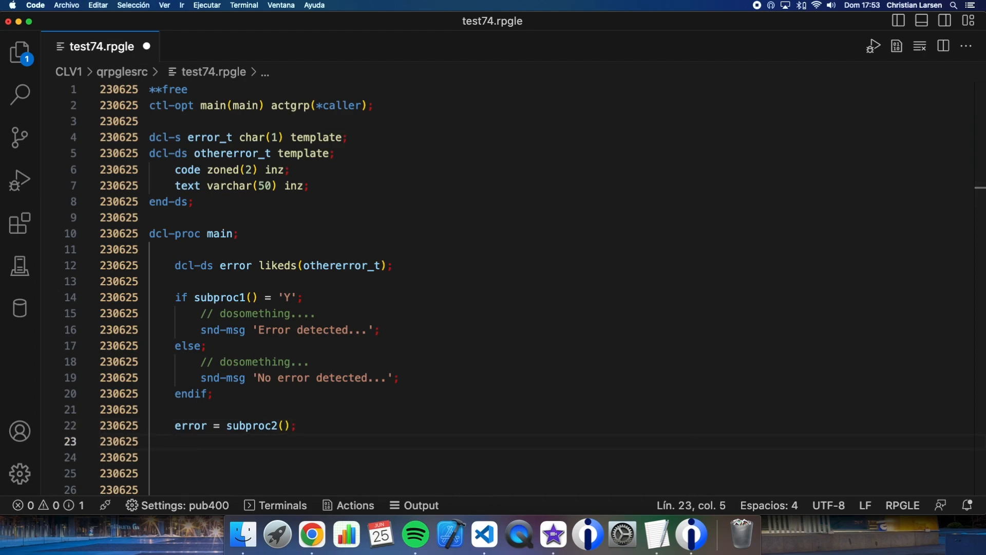
{"action": "type", "text": "if error.code <> 0;"}
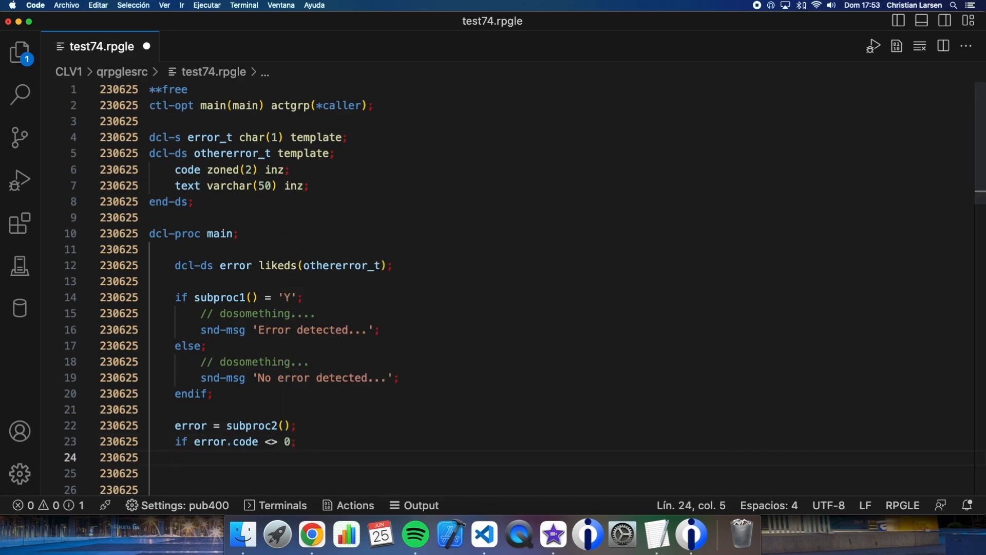
Send error.text, else 'No error detected...', and close the block with 'endif;'
{"action": "type", "text": "snd-msg error.text;"}
{"action": "left_click", "coordinate": [562, 489]}
{"action": "type", "text": "snd-msg 'No e"}
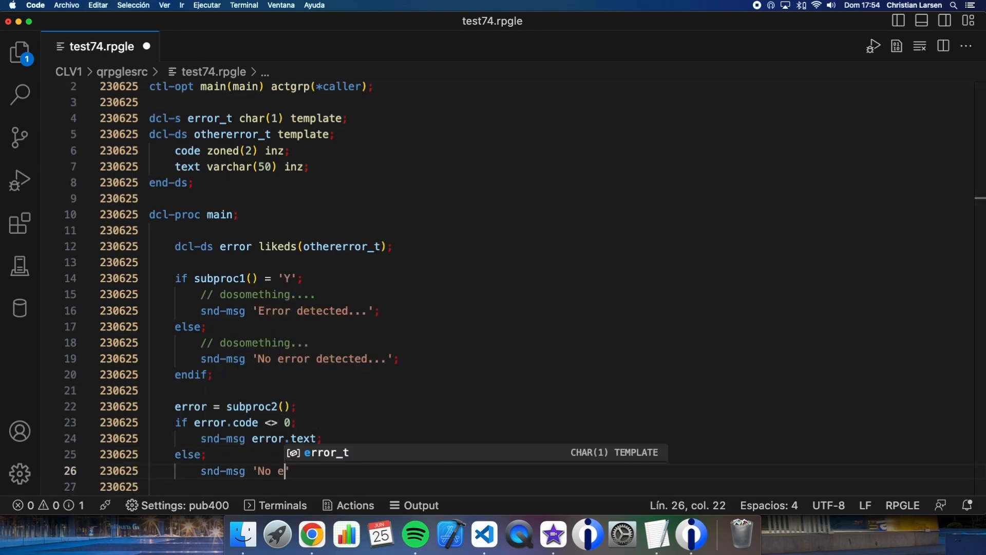
{"action": "type", "text": "rror detec"}
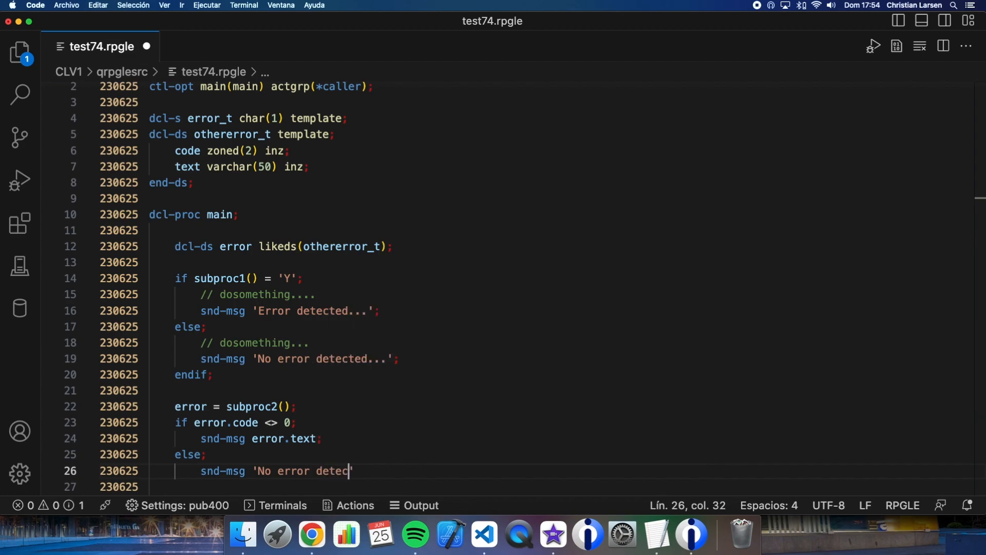
{"action": "type", "text": "ted...';"}
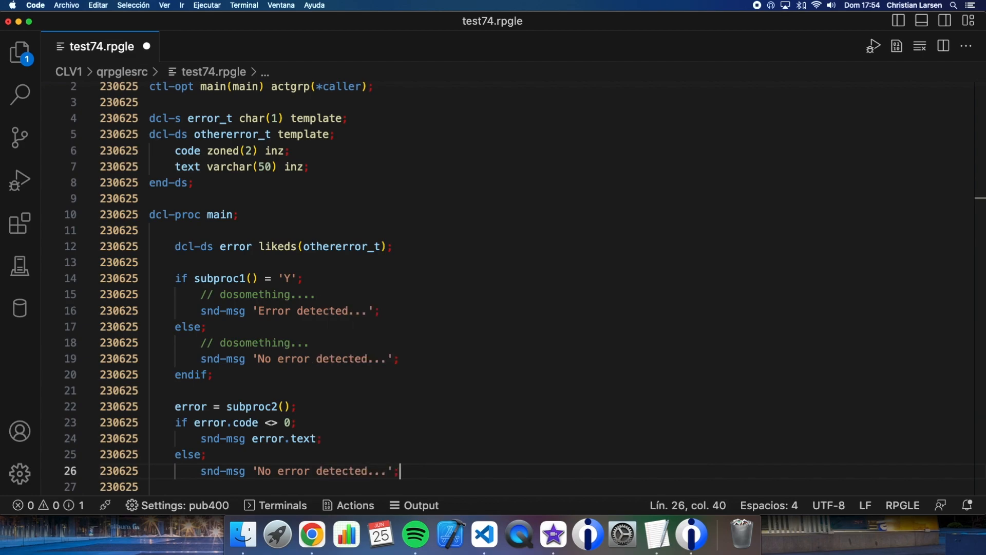
{"action": "key", "text": "Return"}
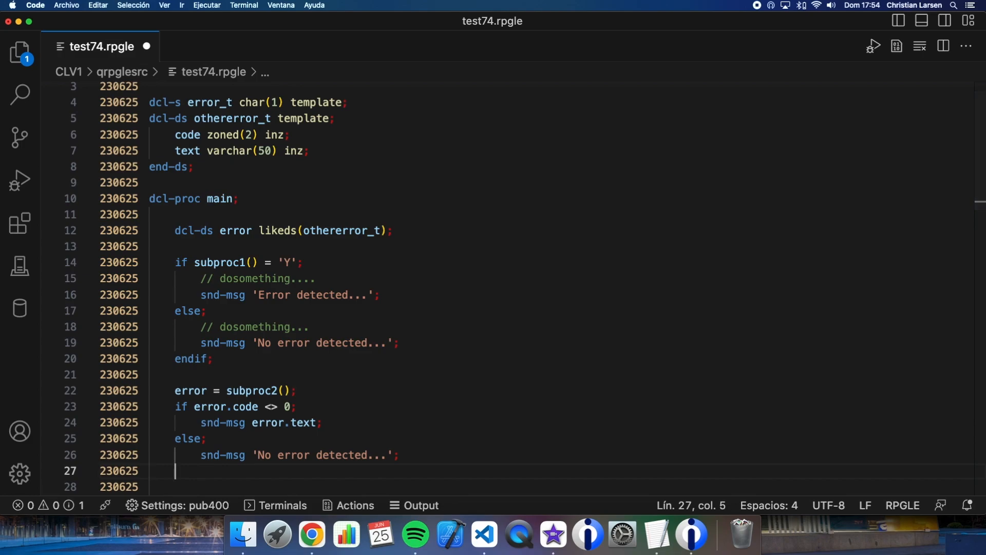
{"action": "type", "text": "endif;"}
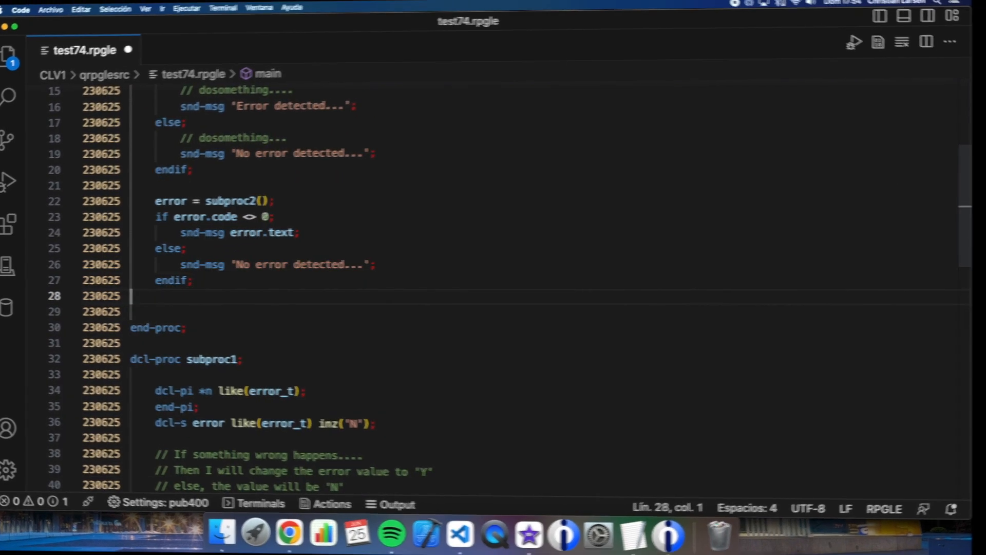
{"action": "scroll", "scroll_direction": "down", "scroll_amount": 3}
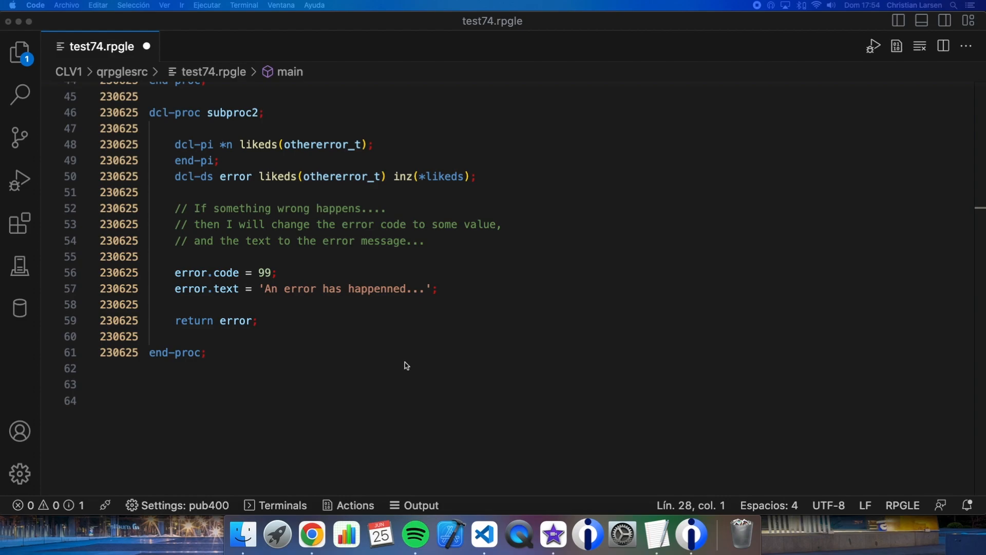
{"action": "scroll", "scroll_direction": "up", "scroll_amount": 3}
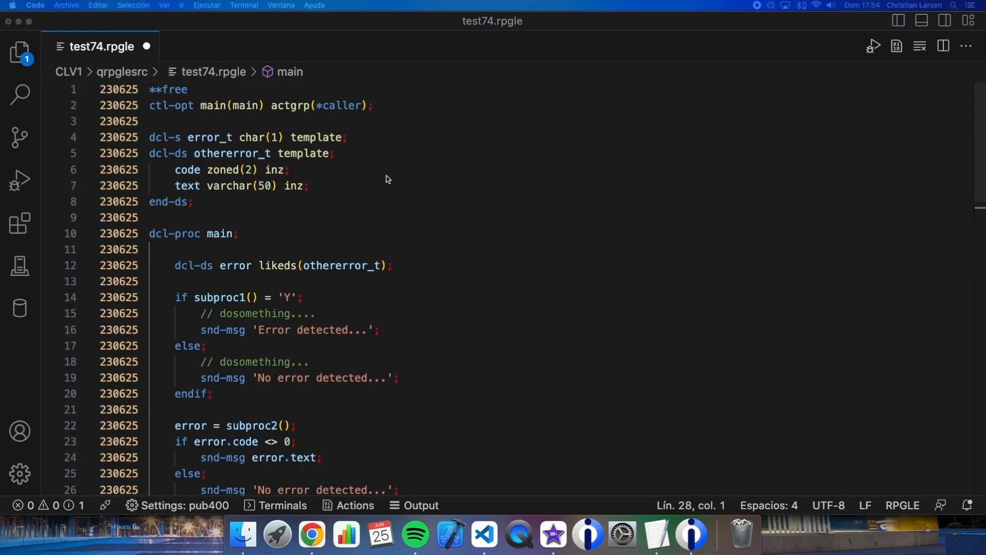
{"action": "mouse_move", "coordinate": [305, 124]}
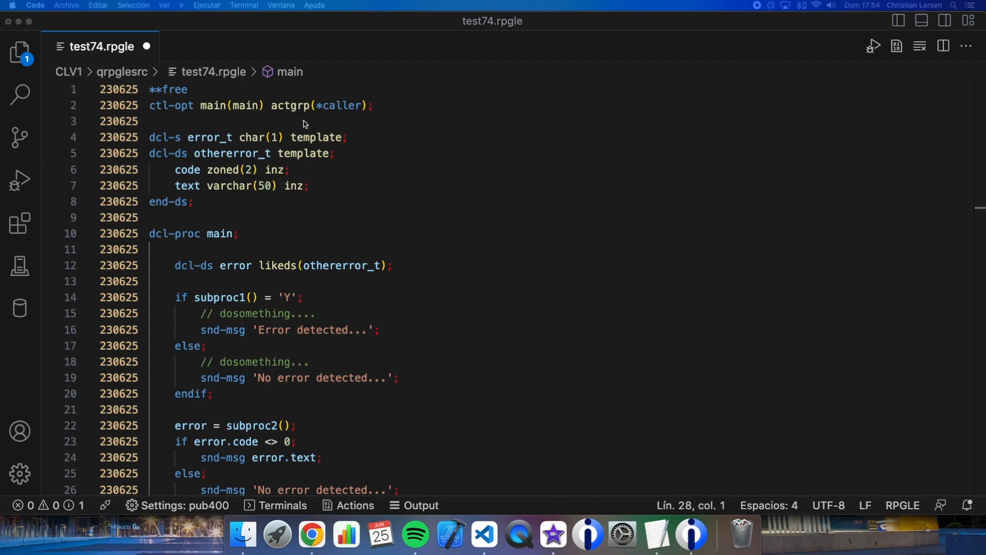
{"action": "mouse_move", "coordinate": [246, 145]}
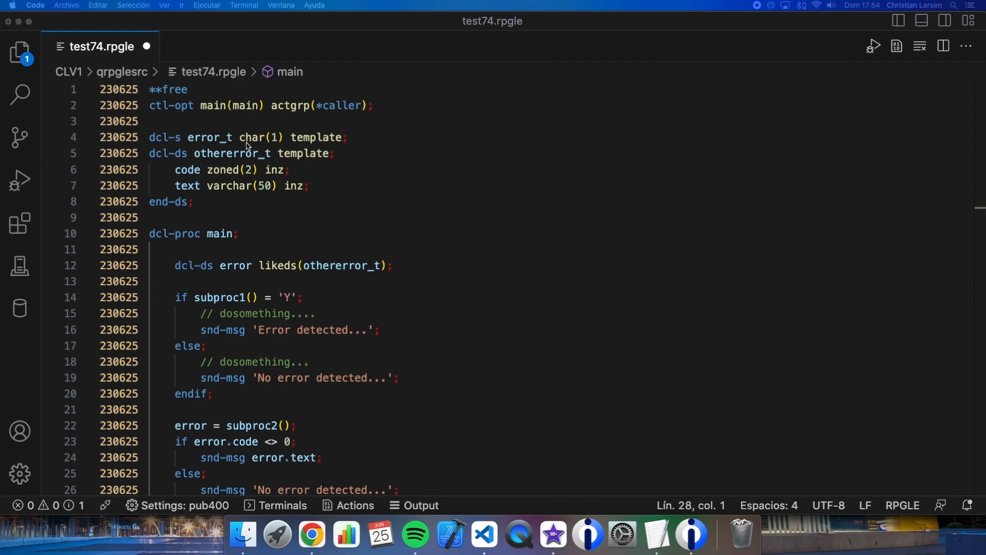
{"action": "mouse_move", "coordinate": [433, 266]}
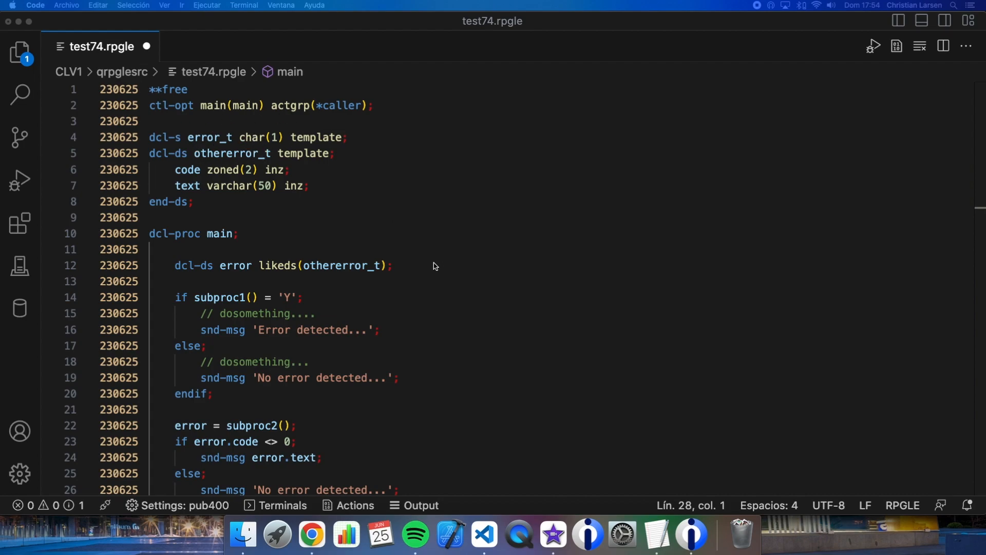
{"action": "scroll", "scroll_direction": "down", "scroll_amount": 3}
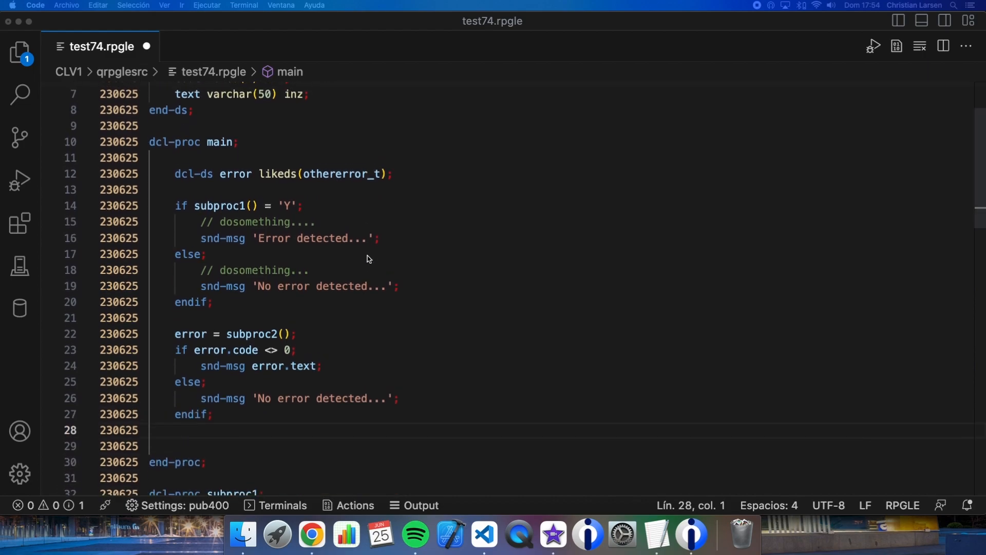